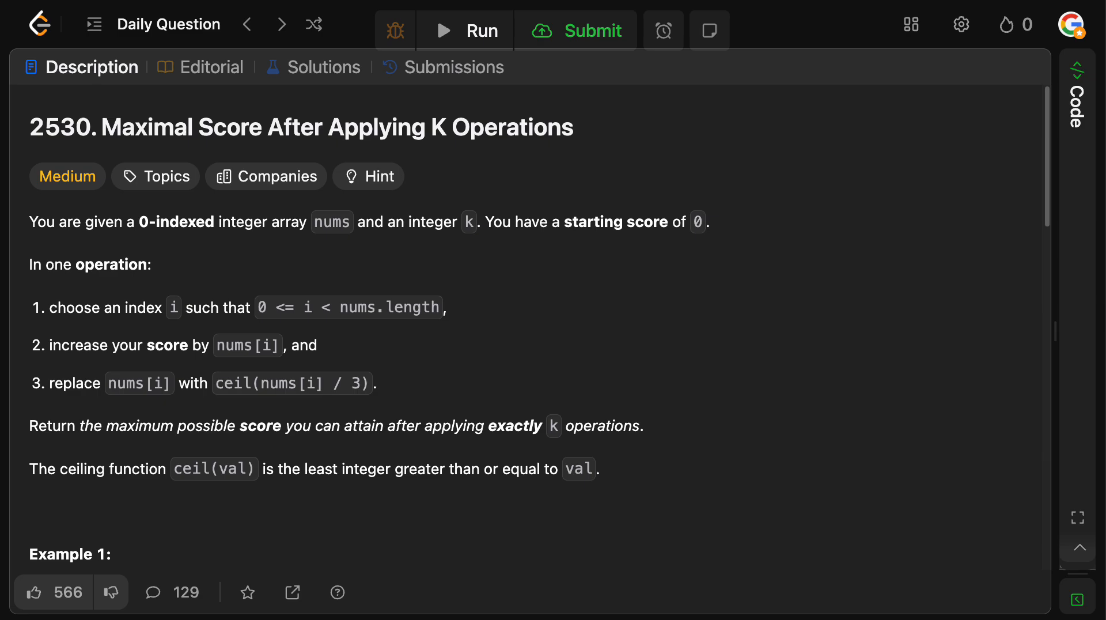
{"action": "mouse_move", "coordinate": [553, 431]}
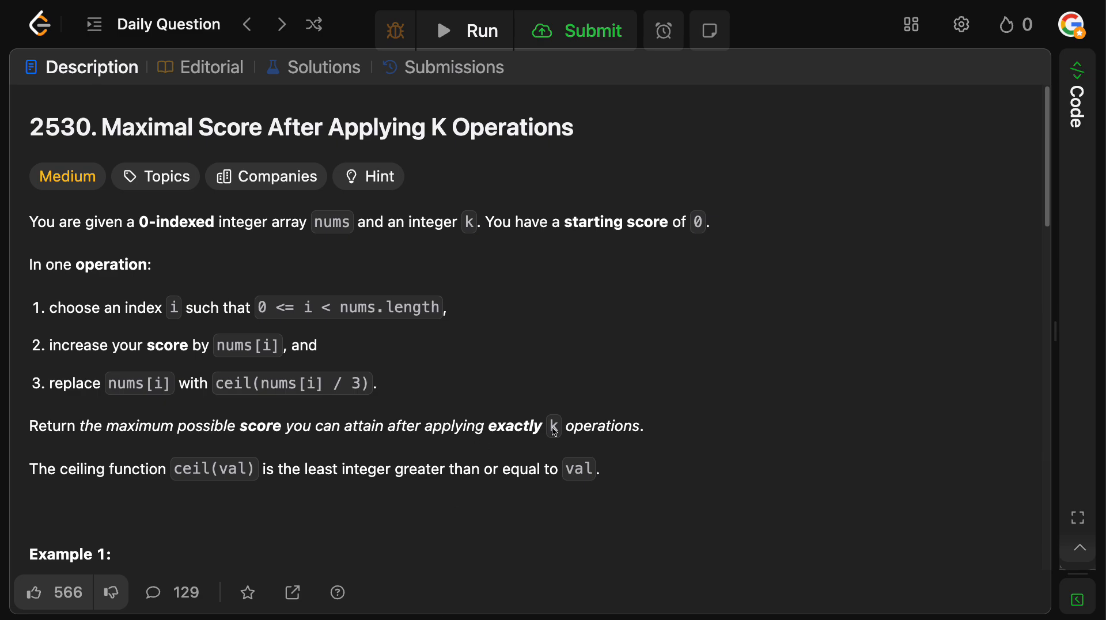
Scroll through the two examples and switch to the Python3 maxKelements code editor
{"action": "scroll", "scroll_direction": "down", "scroll_amount": 3}
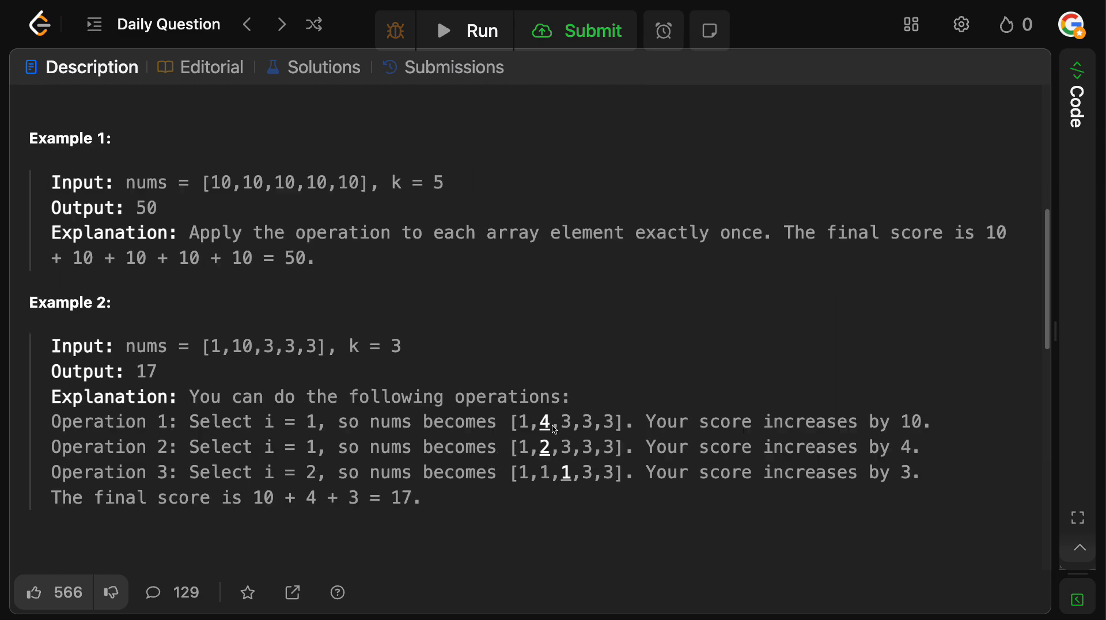
{"action": "scroll", "scroll_direction": "down", "scroll_amount": 3}
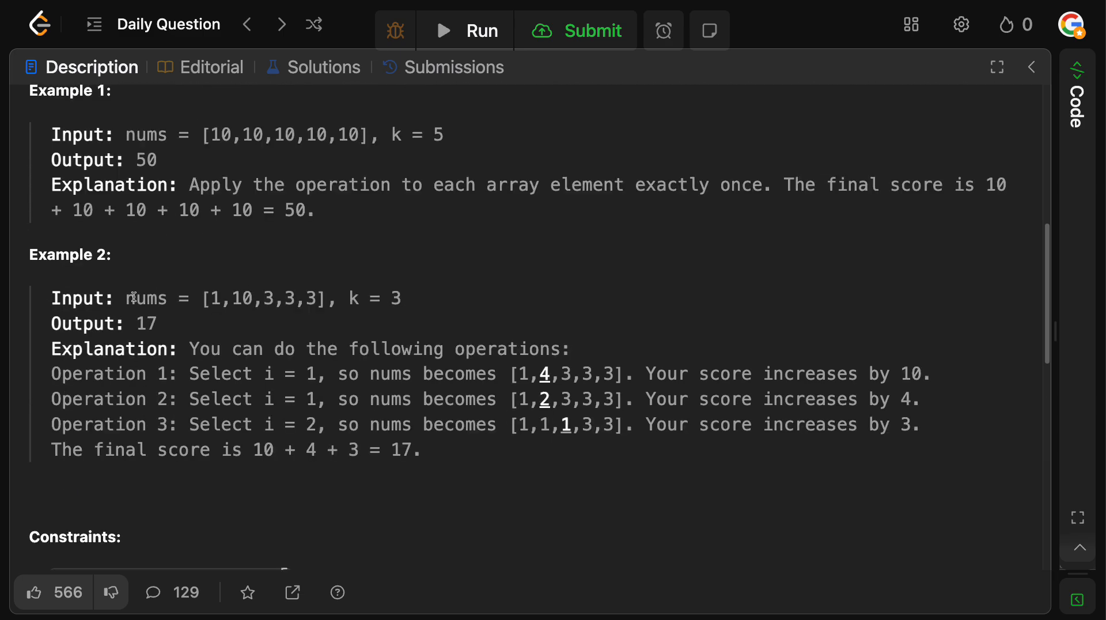
{"action": "left_click_drag", "start_coordinate": [126, 298], "coordinate": [401, 297]}
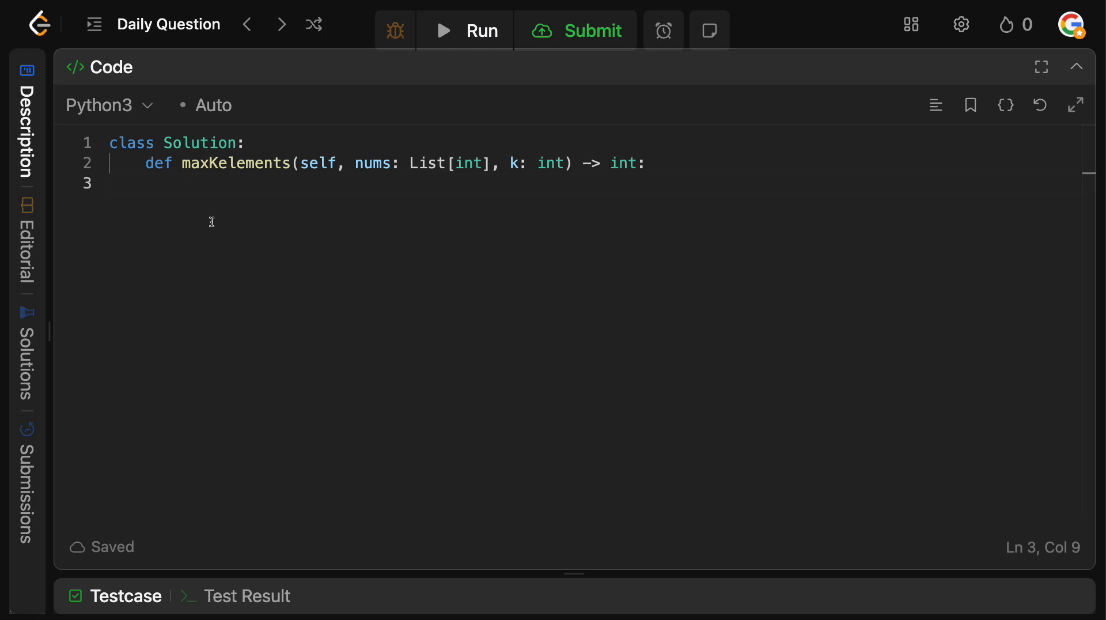
Note Example 2 (nums = [1,10,3,3,3], k = 3) below the stub, with ans = 10 and ceil(10/3)
{"action": "type", "text": "nums = [1,10,3,3,3], k = 3"}
{"action": "type", "text": "ans ="}
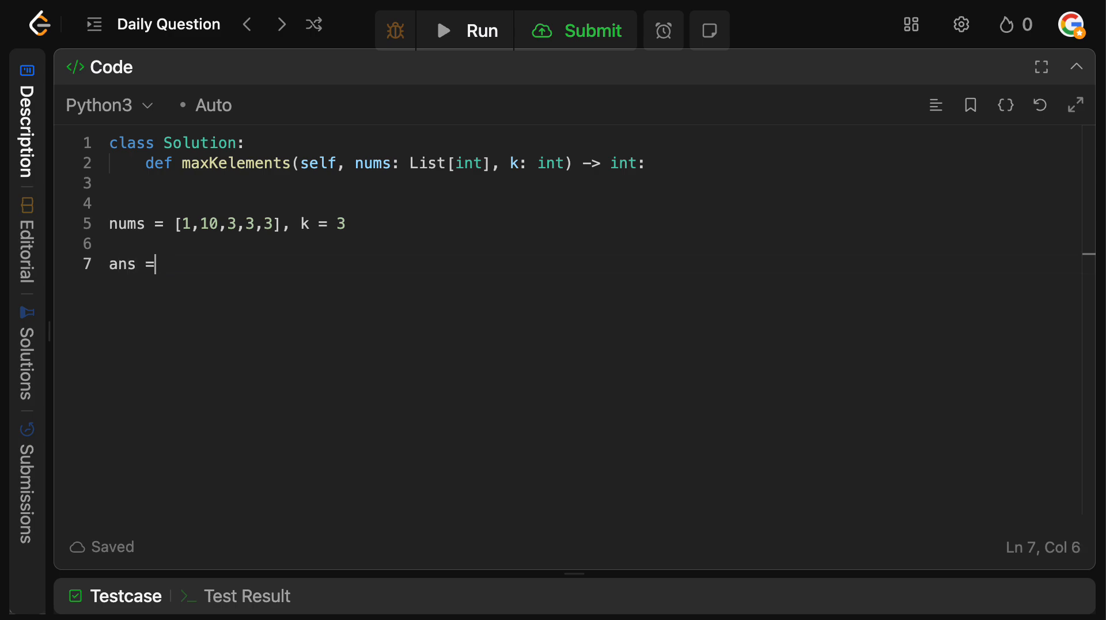
{"action": "type", "text": "0"}
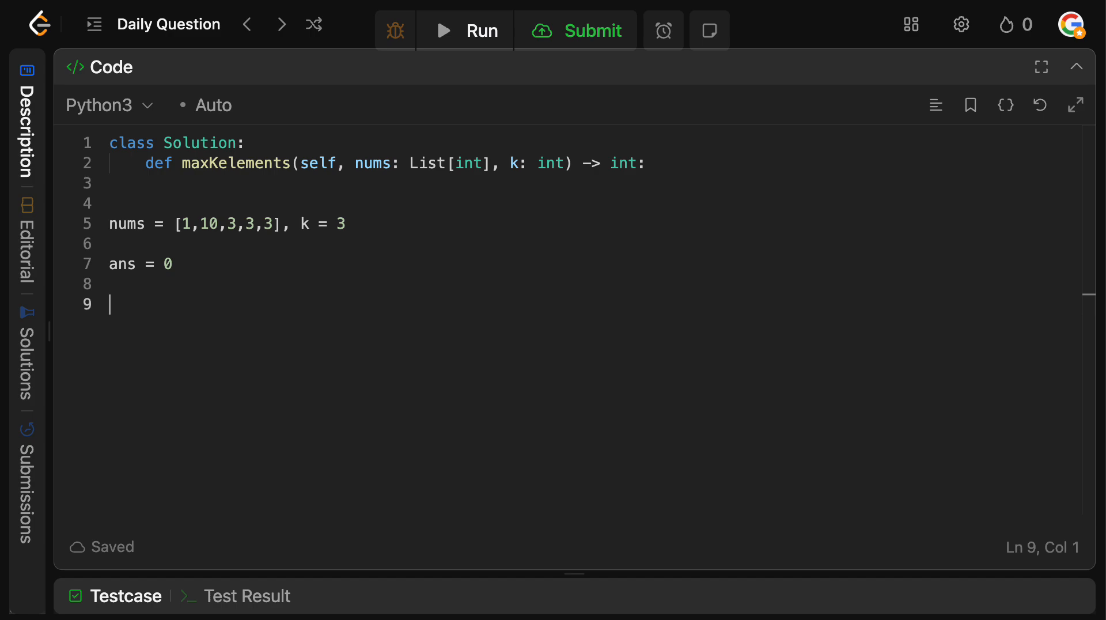
{"action": "double_click", "coordinate": [209, 223]}
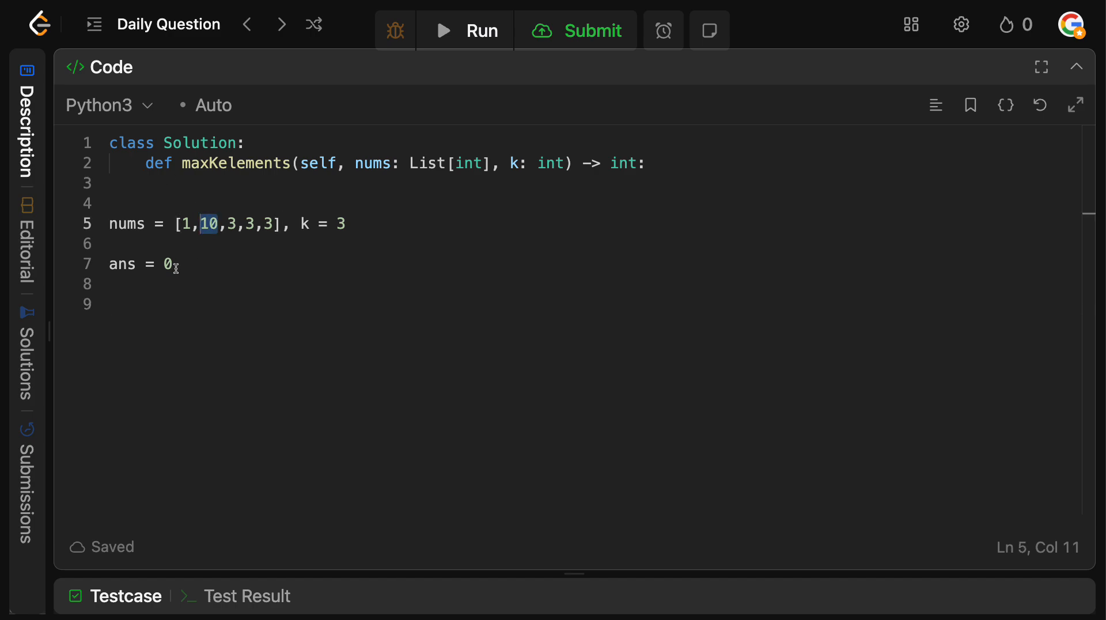
{"action": "type", "text": "10"}
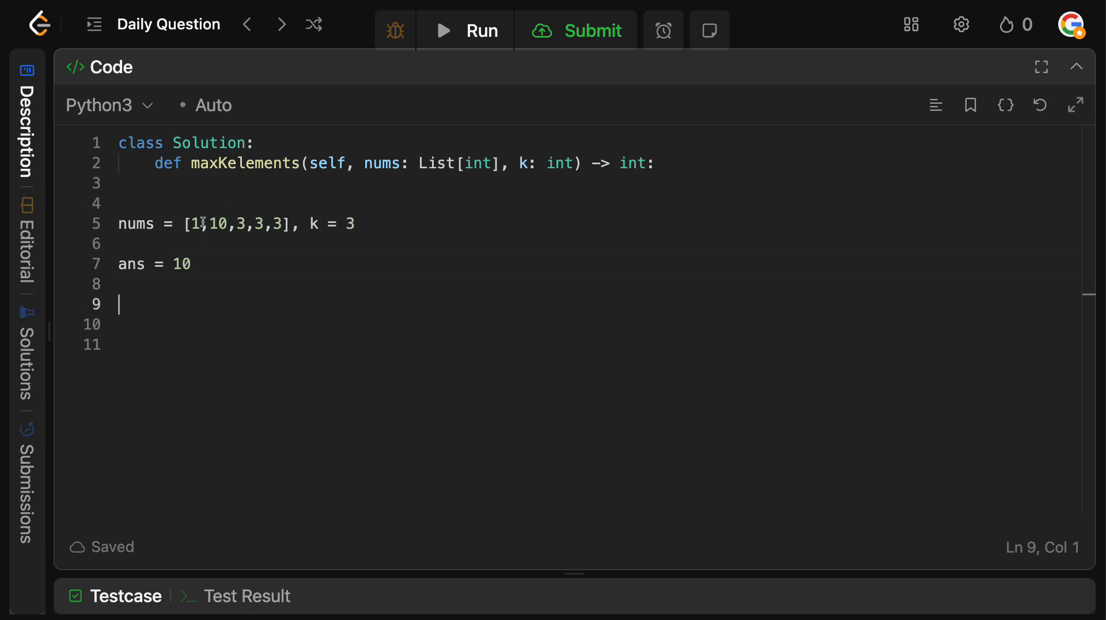
{"action": "mouse_move", "coordinate": [180, 312]}
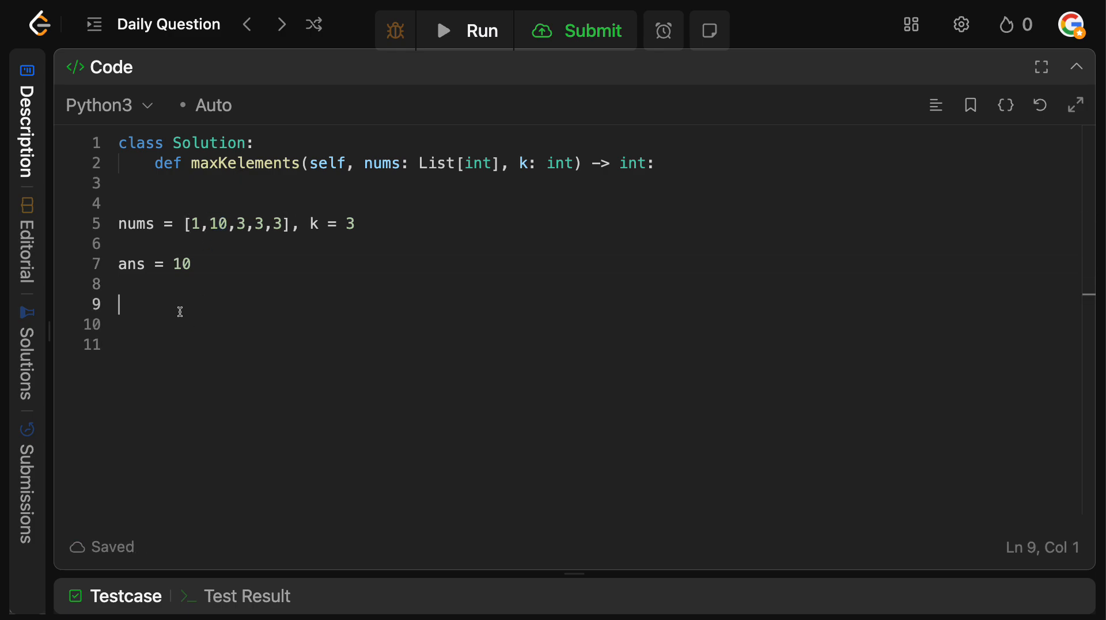
{"action": "type", "text": "ceil(10/3)"}
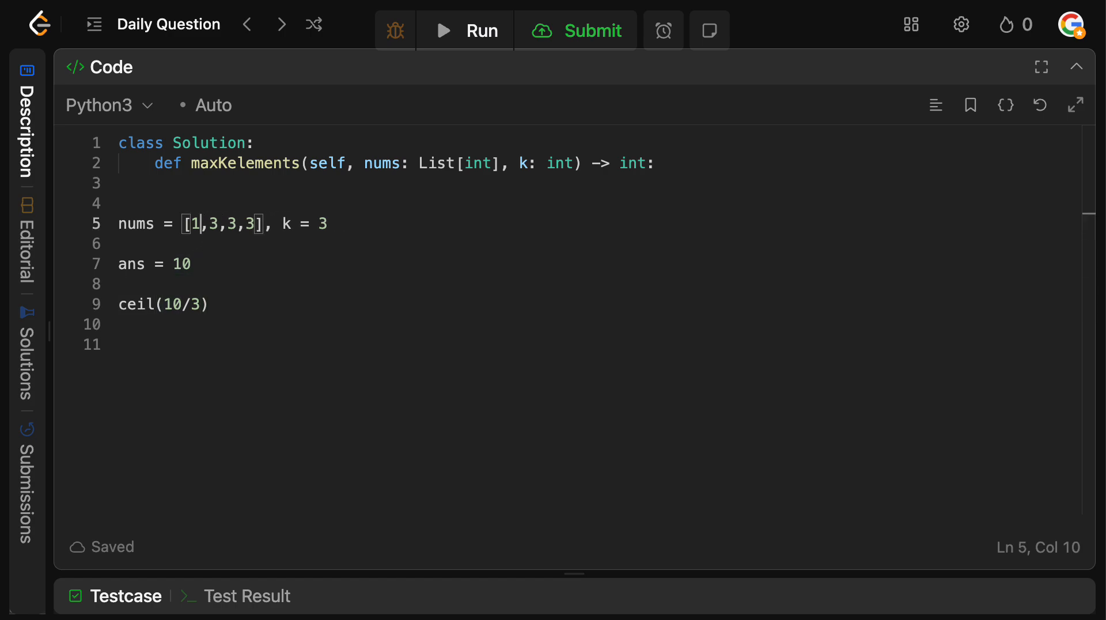
Put 4 into nums, set ans to 14, and note ceil(4/3)
{"action": "type", "text": "43"}
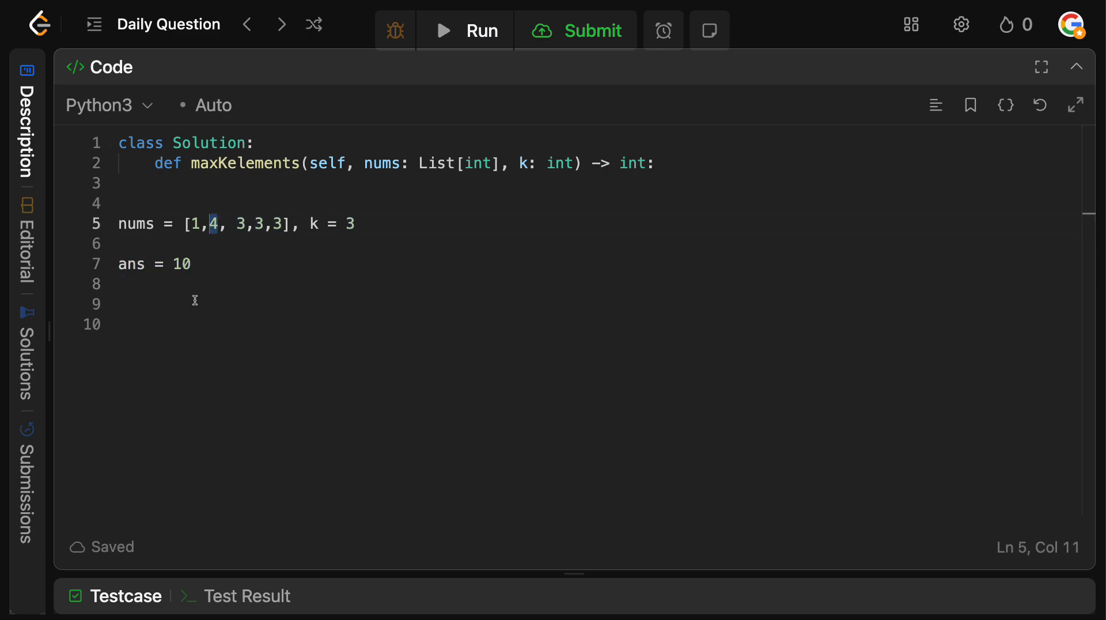
{"action": "type", "text": "14"}
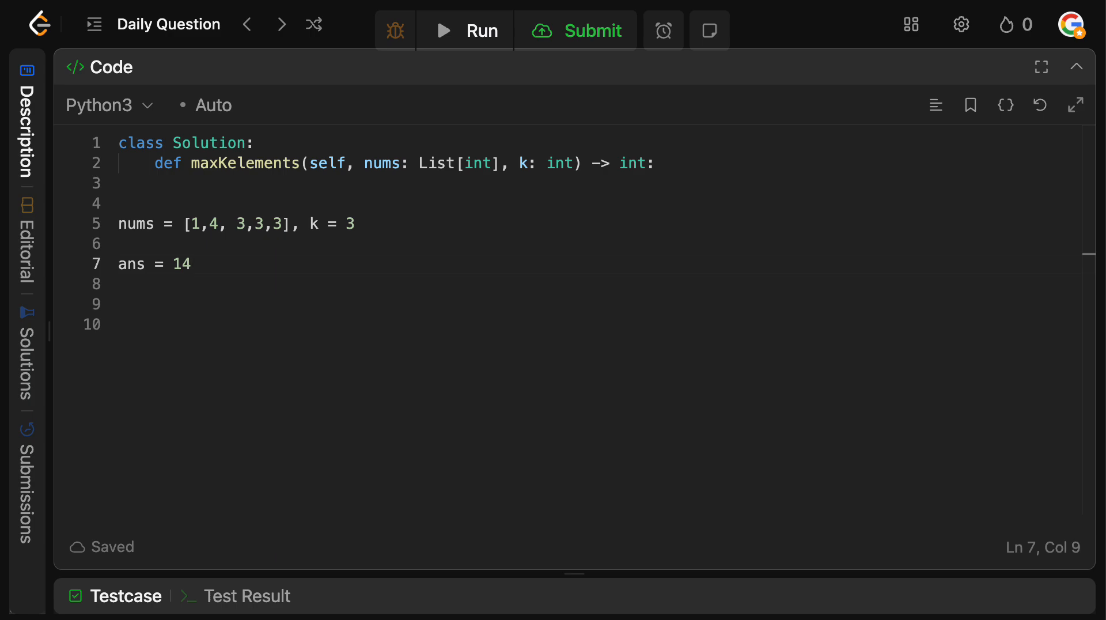
{"action": "type", "text": "ceil(4/"}
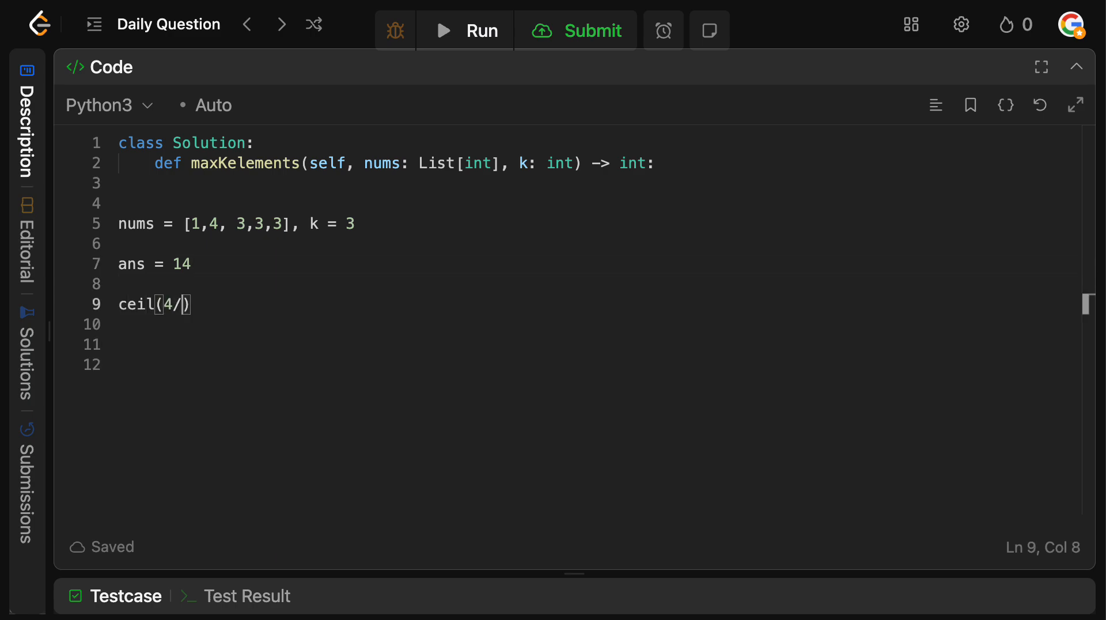
{"action": "type", "text": "3"}
{"action": "left_click", "coordinate": [238, 224]}
{"action": "type", "text": "2"}
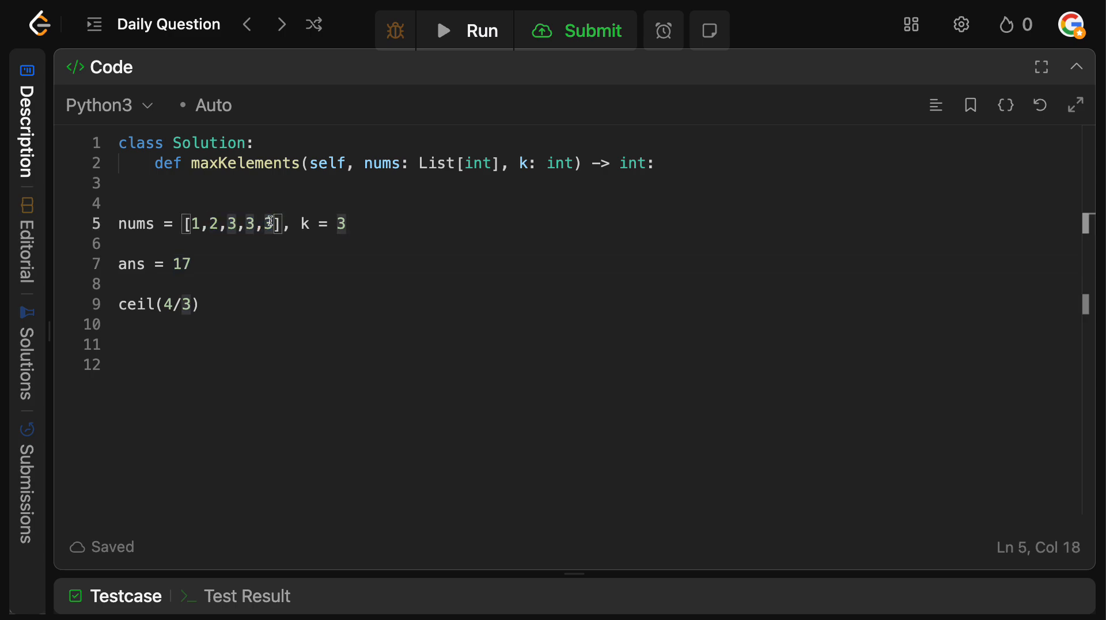
{"action": "mouse_move", "coordinate": [225, 261]}
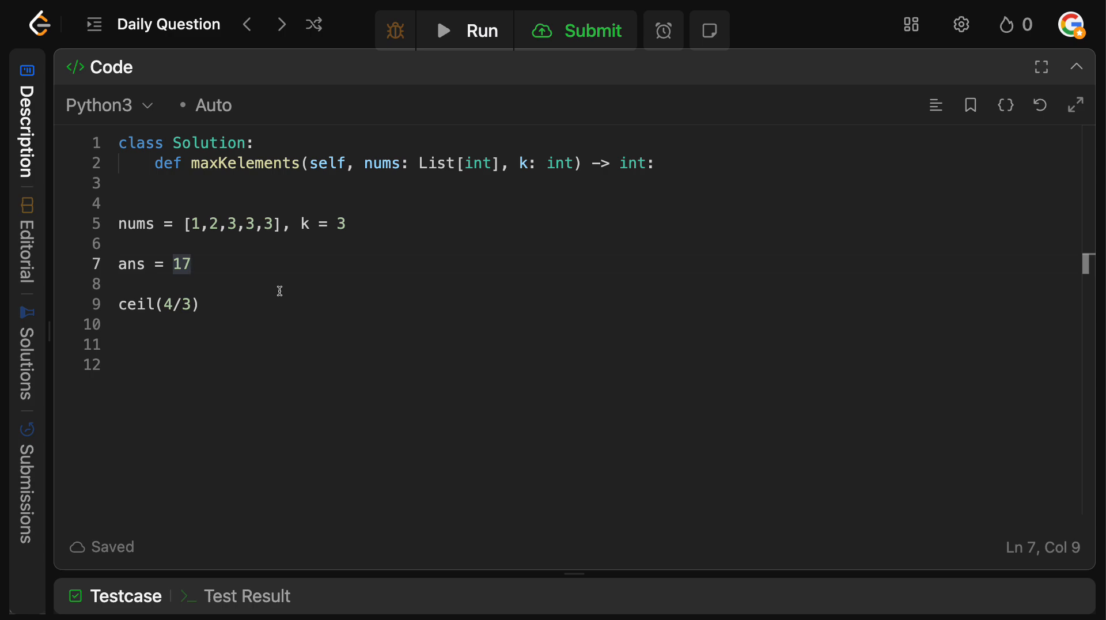
{"action": "mouse_move", "coordinate": [230, 290]}
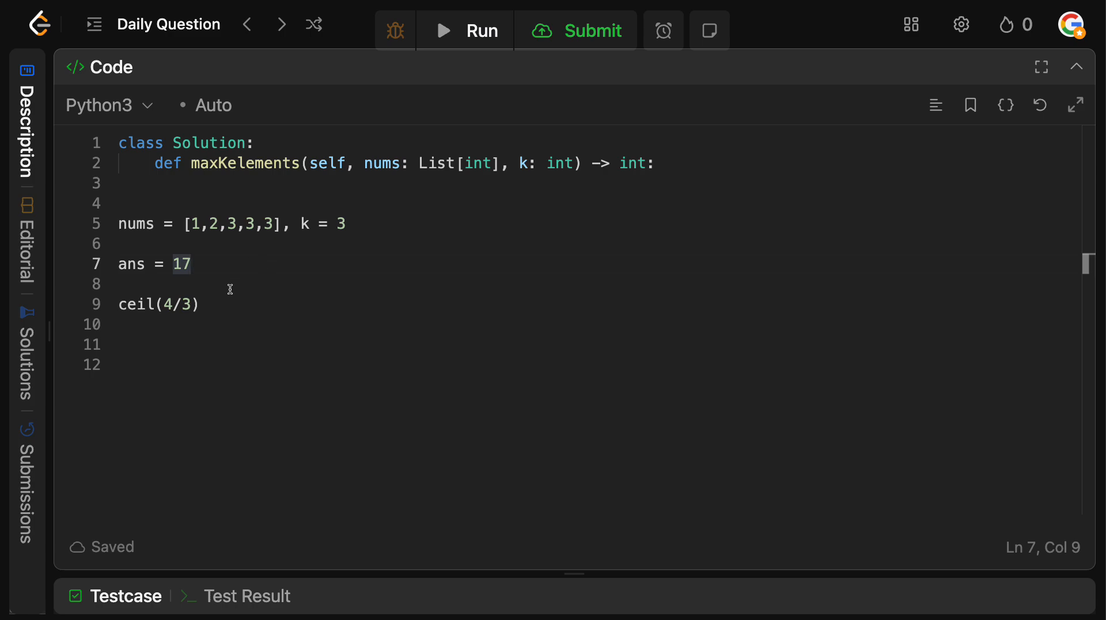
{"action": "mouse_move", "coordinate": [181, 234]}
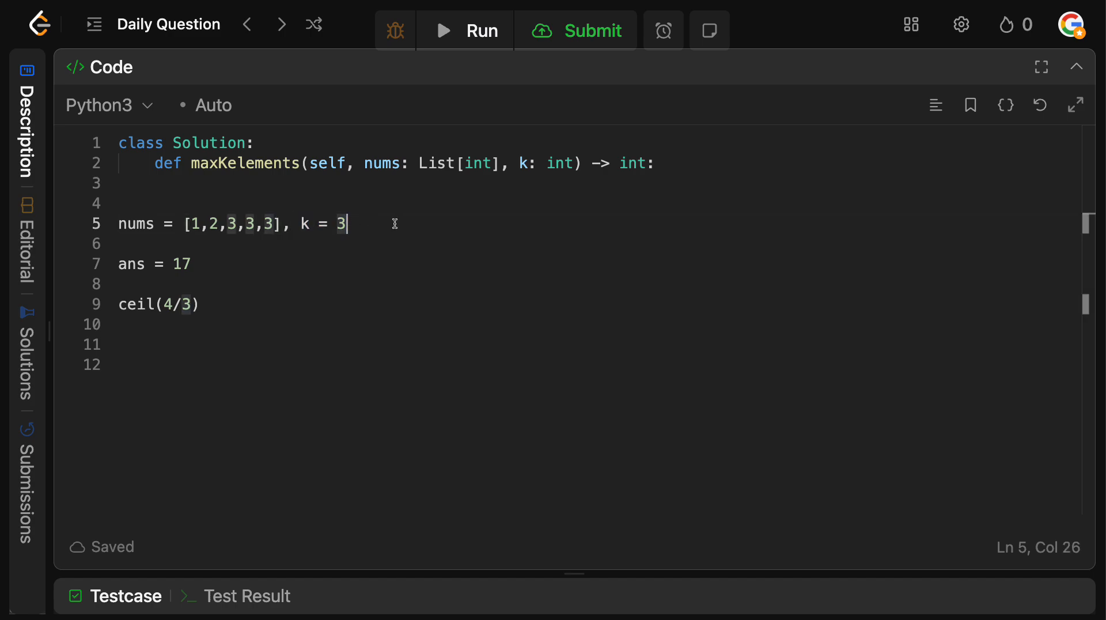
{"action": "mouse_move", "coordinate": [163, 238]}
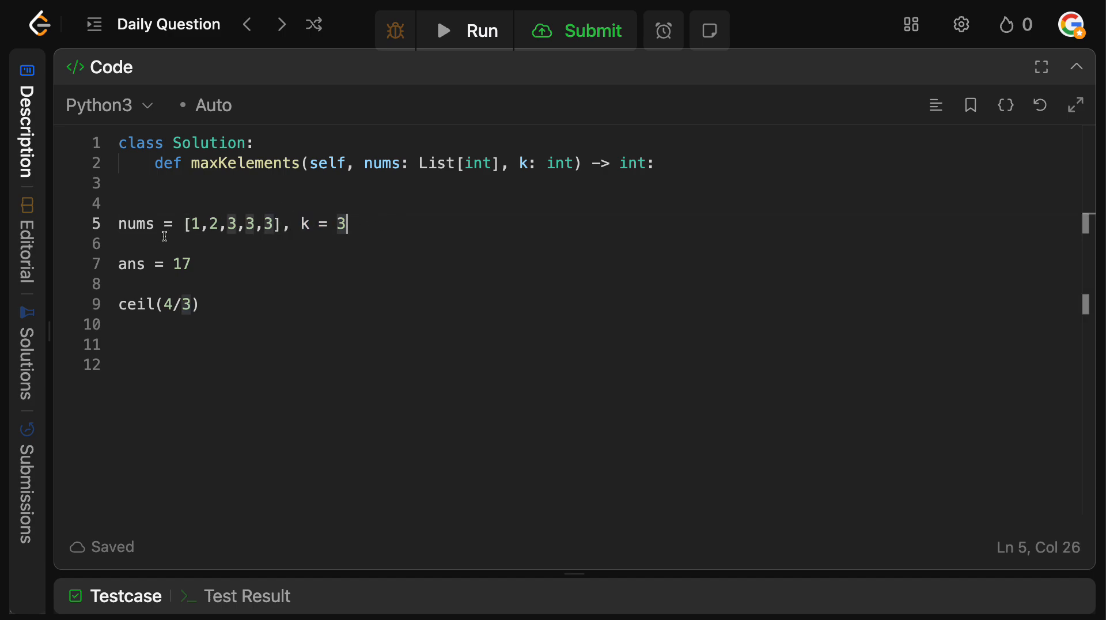
{"action": "mouse_move", "coordinate": [183, 279]}
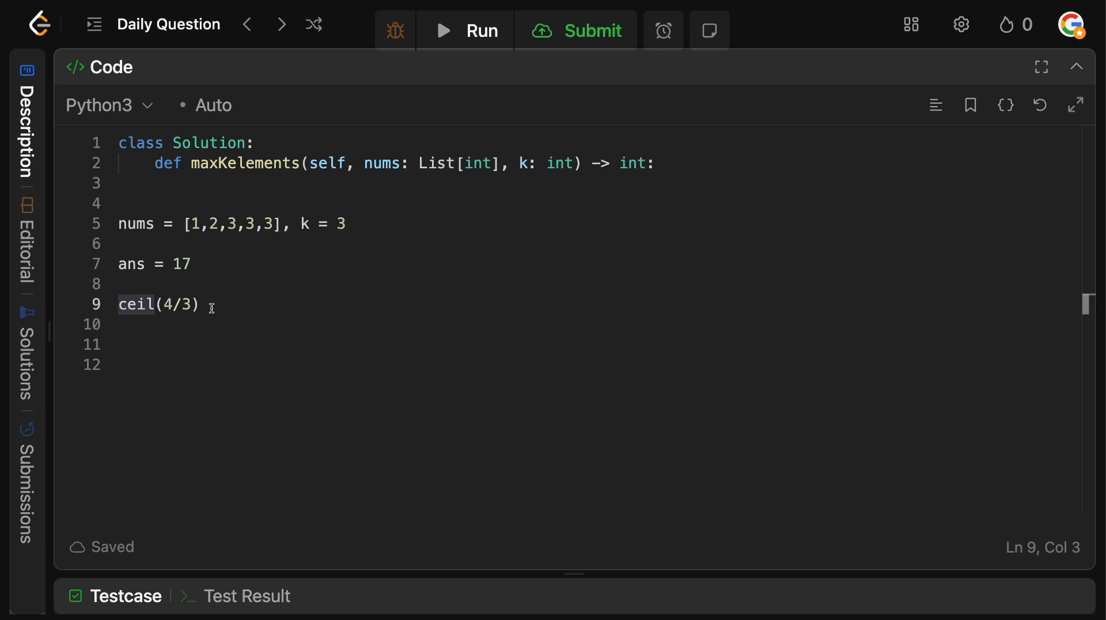
{"action": "mouse_move", "coordinate": [172, 242]}
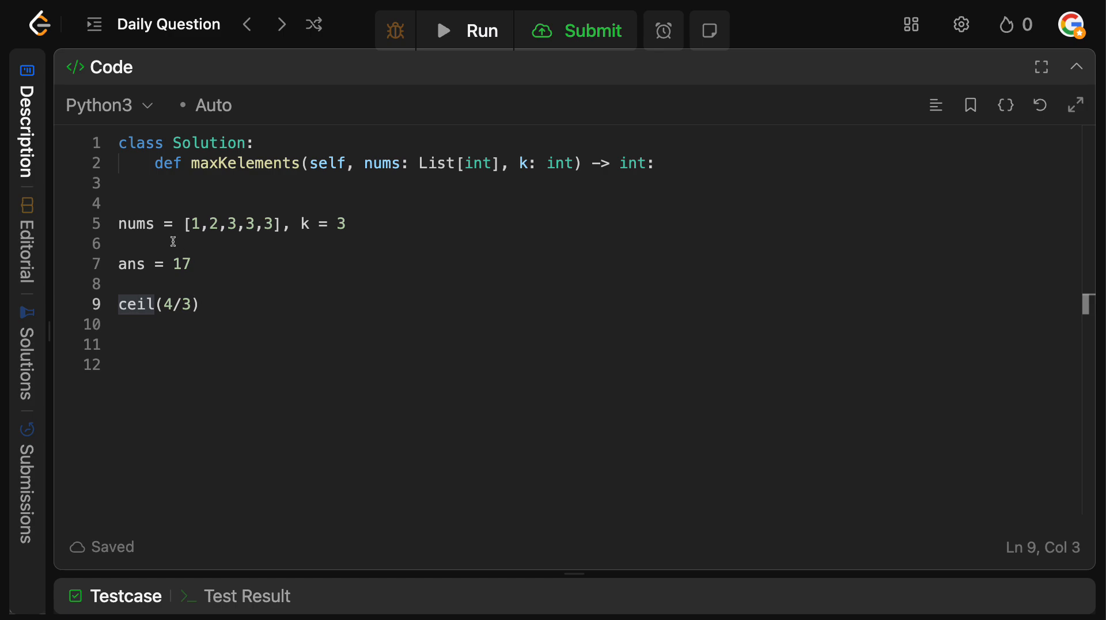
{"action": "mouse_move", "coordinate": [210, 309]}
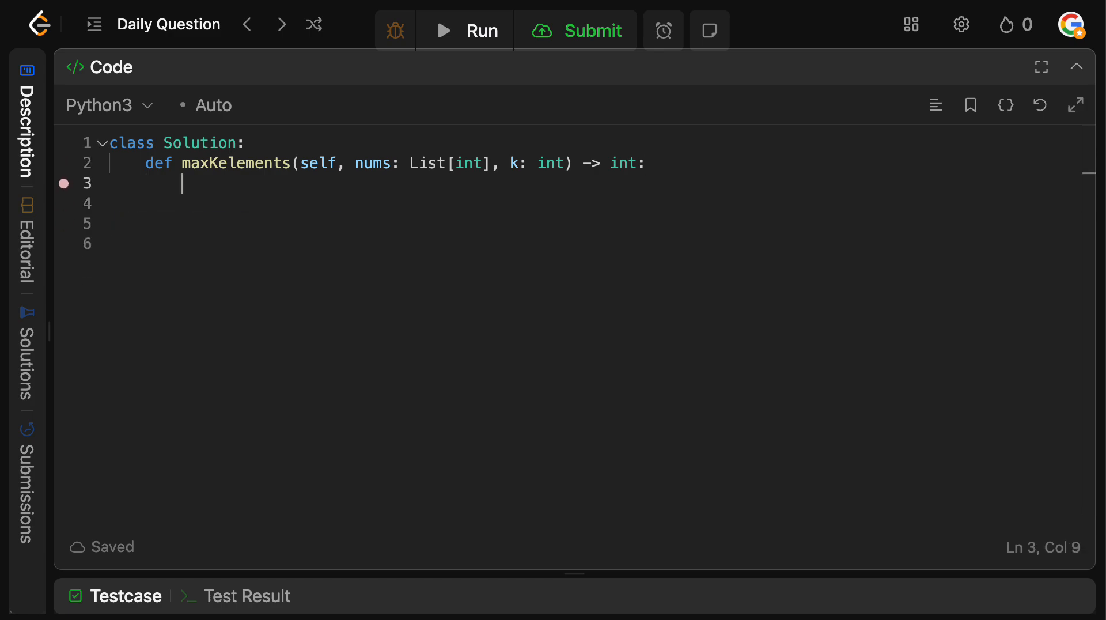
Initialise ans = 0 and max_heap, and start a for loop over nums
{"action": "type", "text": "ans = 0"}
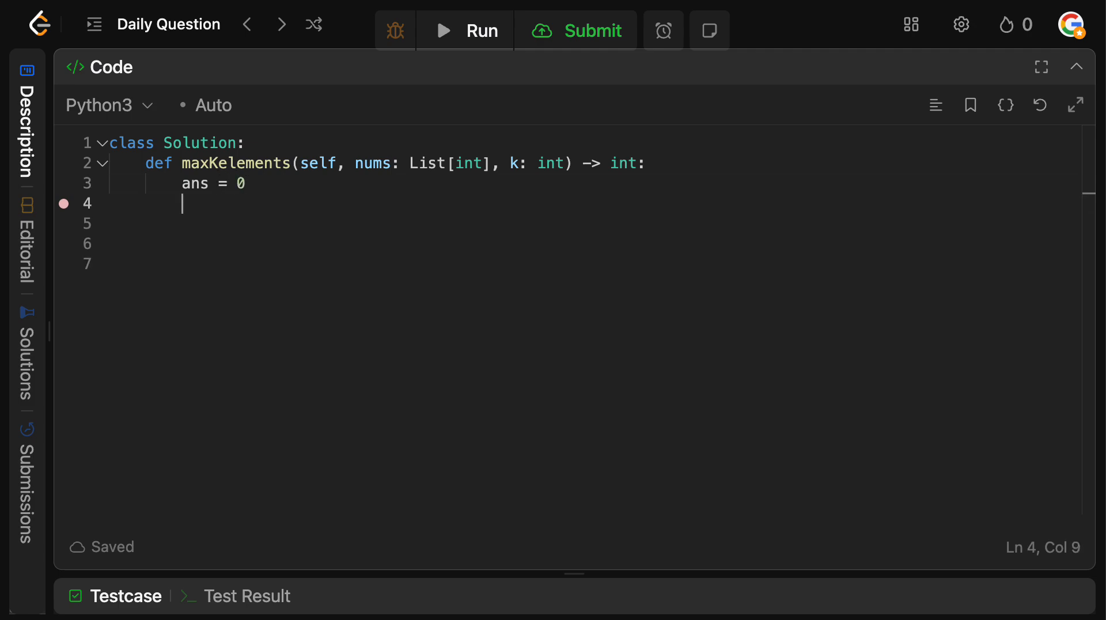
{"action": "type", "text": "maxc_"}
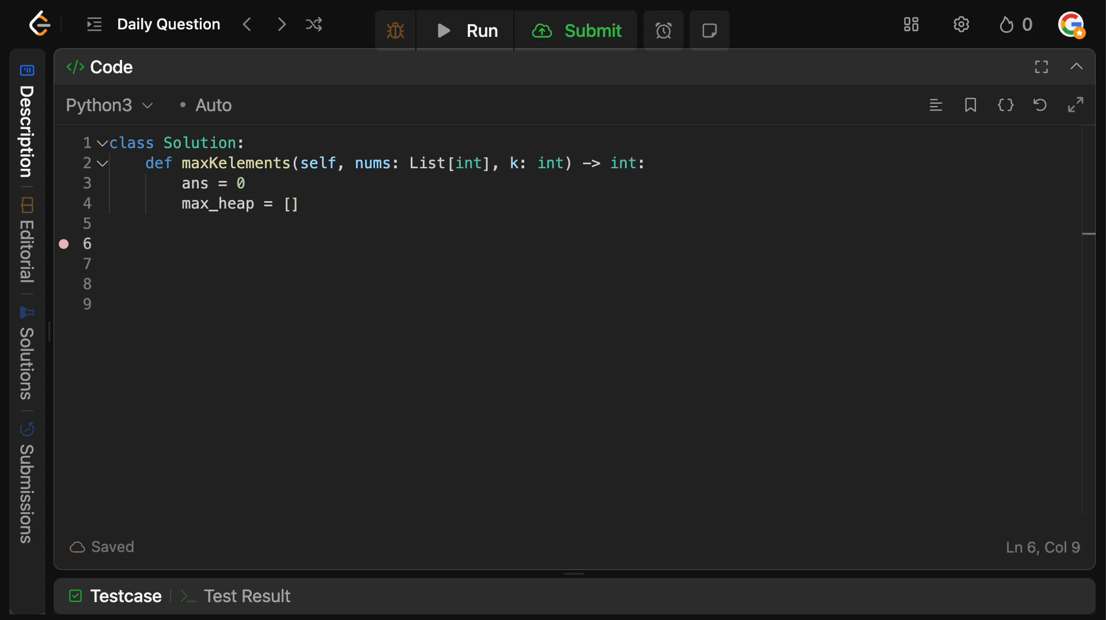
{"action": "type", "text": "for num in nyu"}
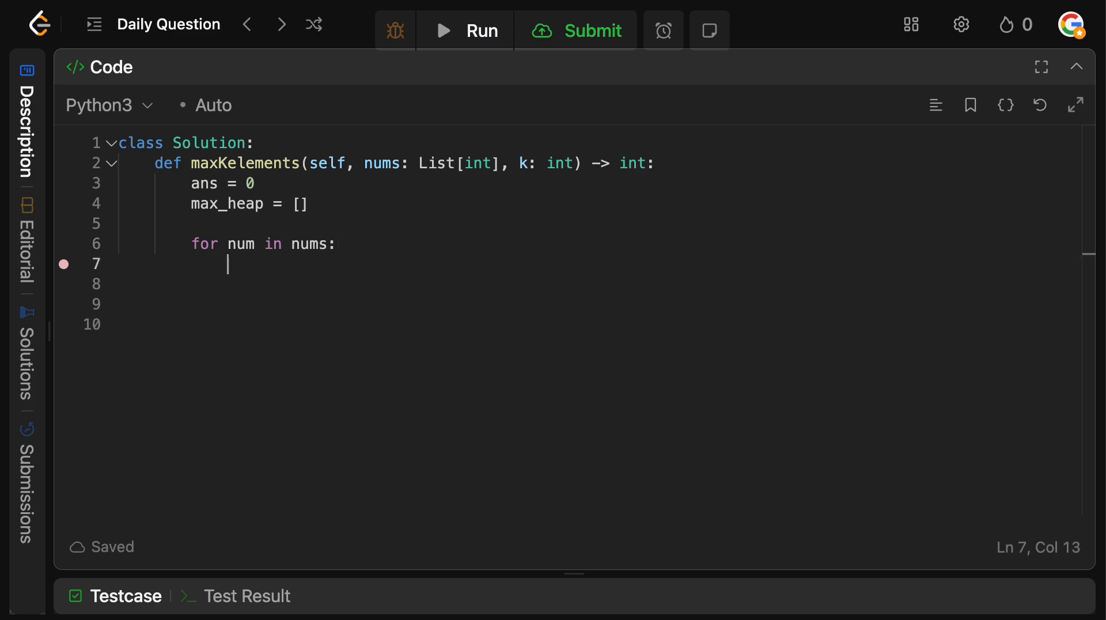
Push each negated num onto the heap with heapq.heappush(max_heap, -num)
{"action": "type", "text": "heapq.heapp"}
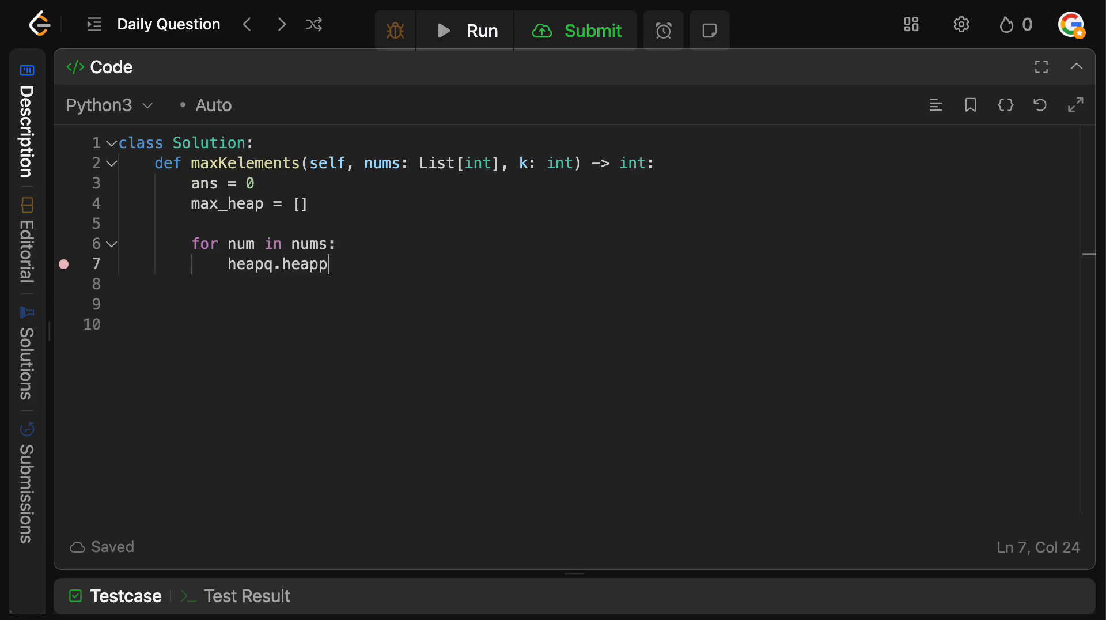
{"action": "type", "text": "ush(ma"}
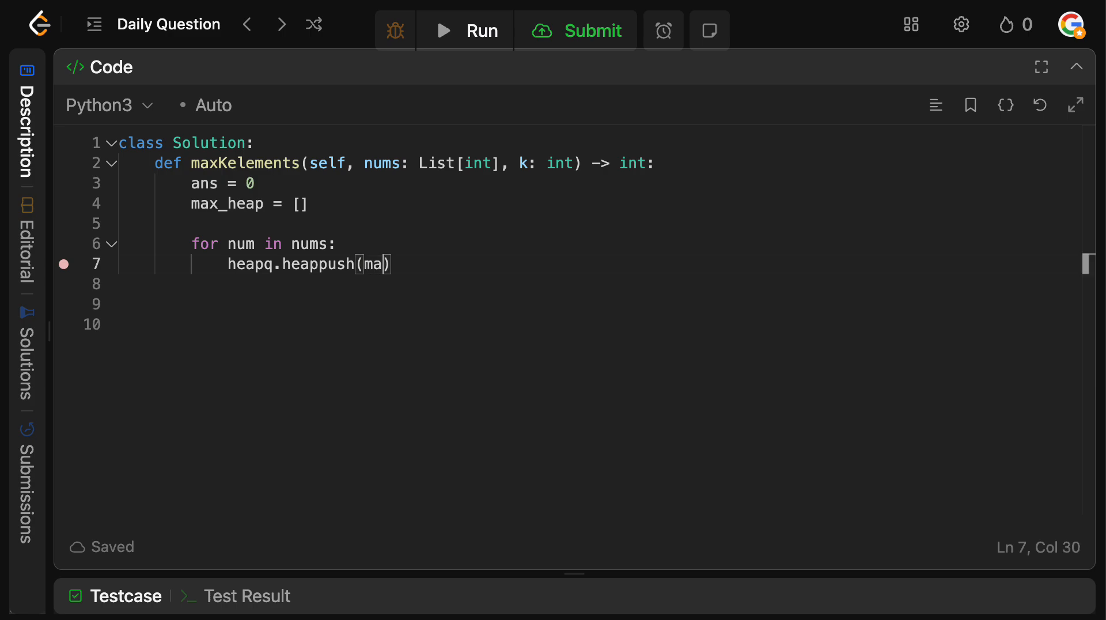
{"action": "type", "text": "x_heap,"}
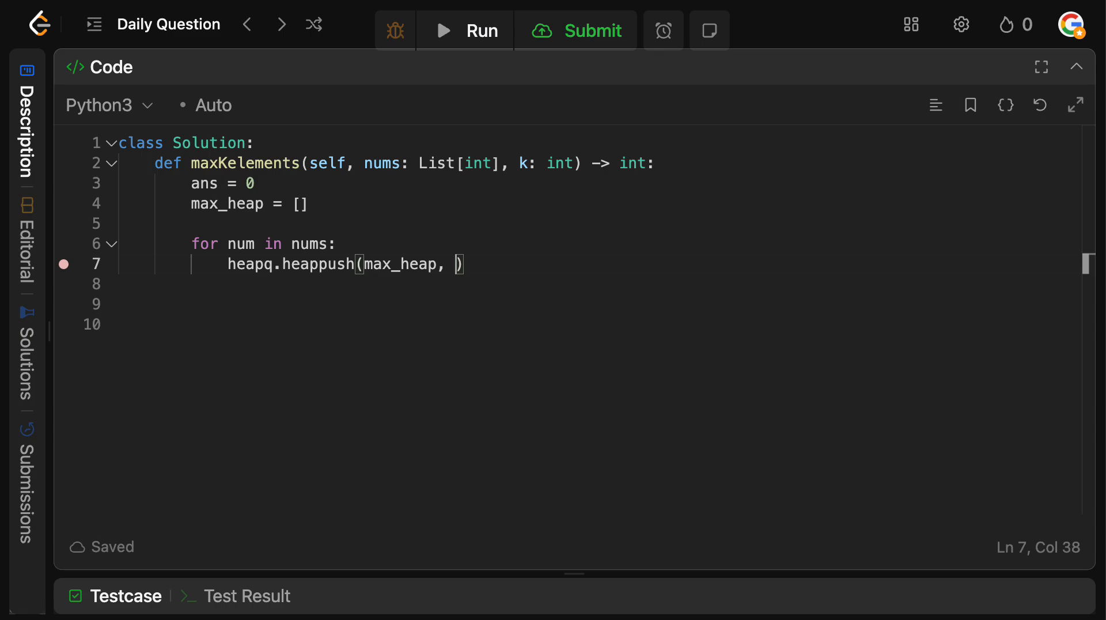
{"action": "type", "text": "-"}
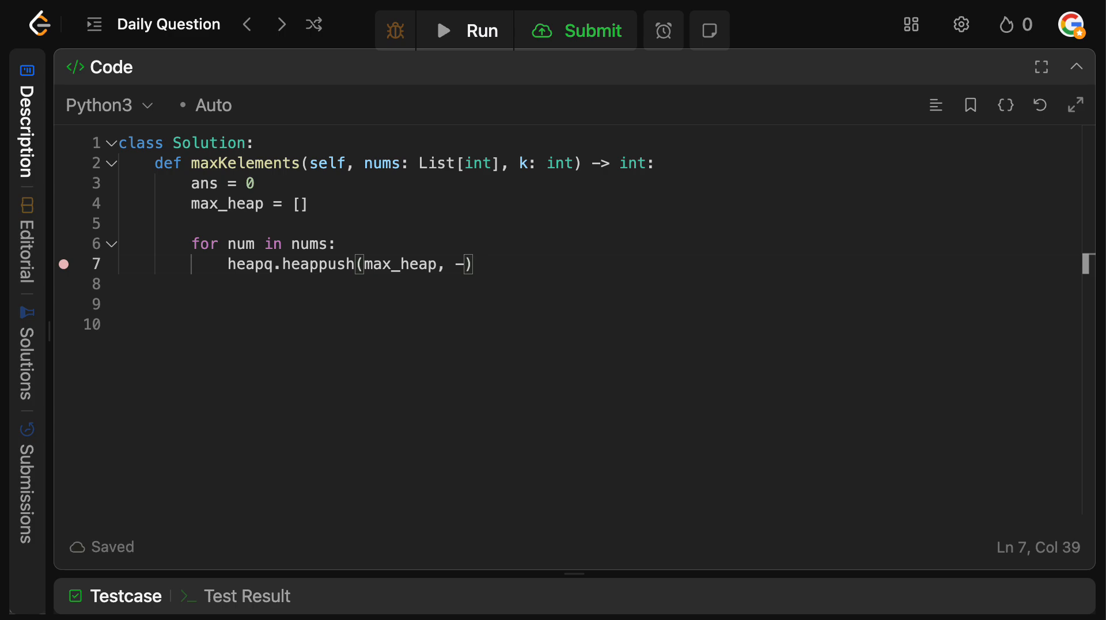
{"action": "type", "text": "num"}
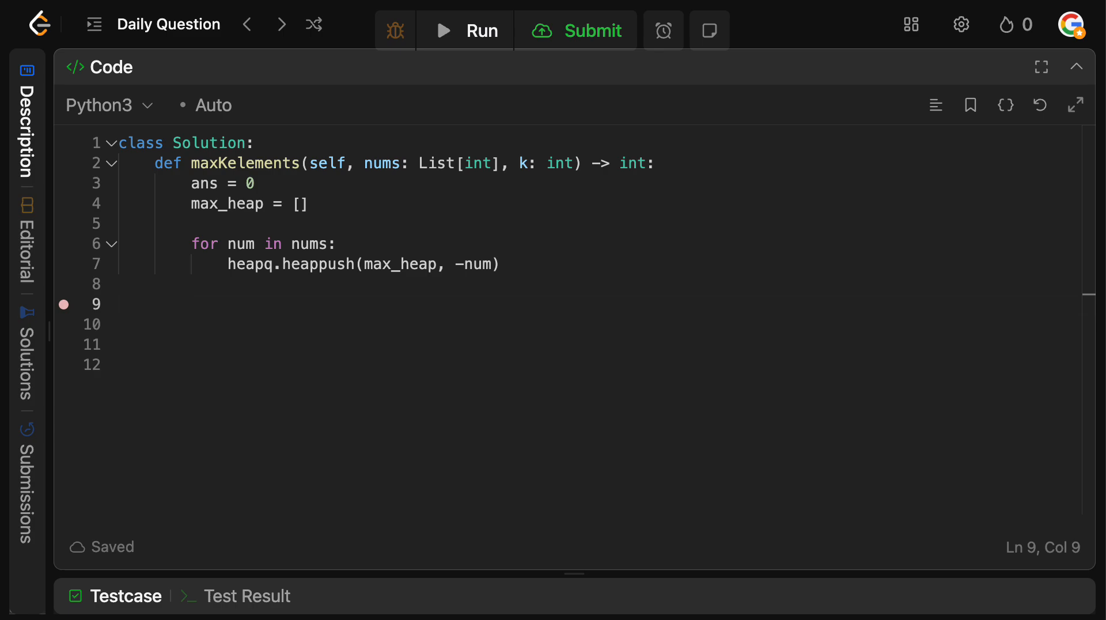
Write while k > 0 with k -= 1 and max_element = -heapq.heappop(max_heap)
{"action": "type", "text": "while"}
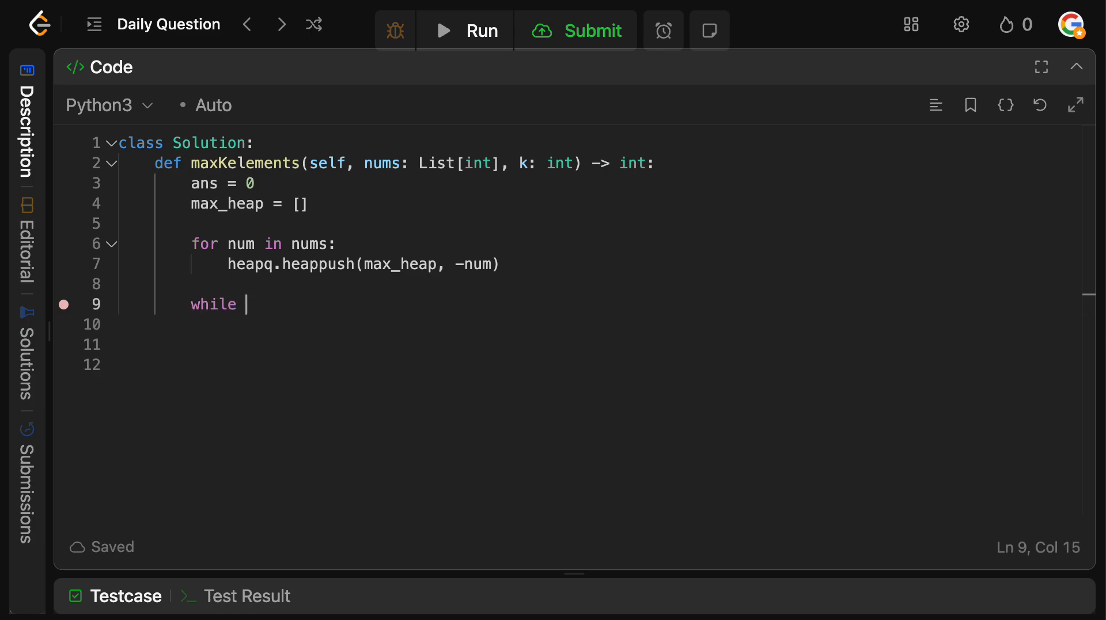
{"action": "type", "text": "k > 0"}
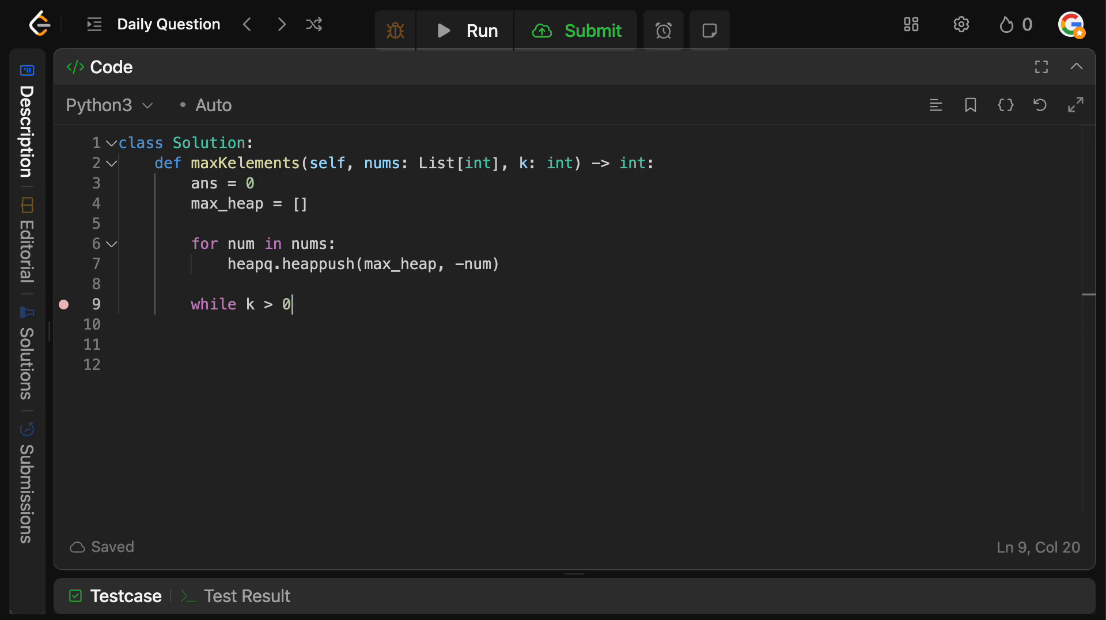
{"action": "key", "text": "-="}
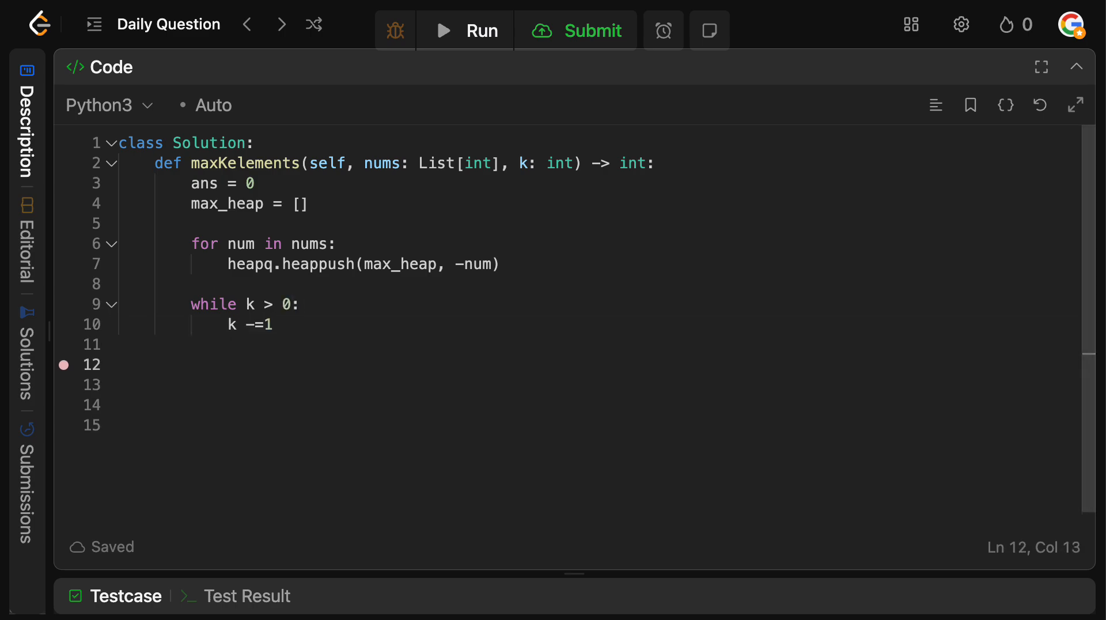
{"action": "type", "text": "max_"}
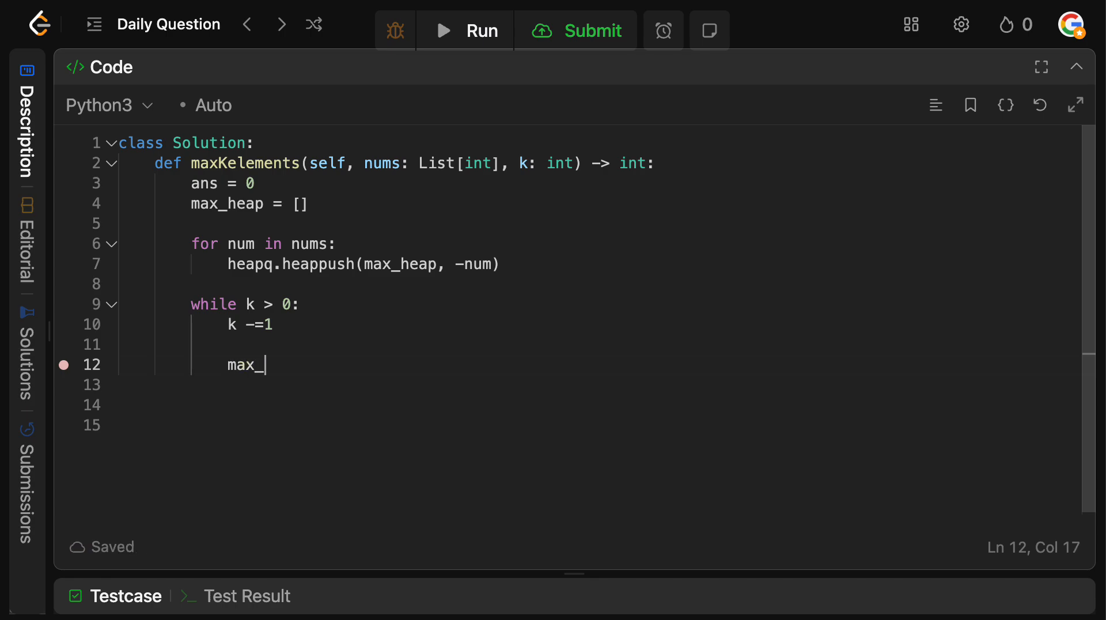
{"action": "type", "text": "element ="}
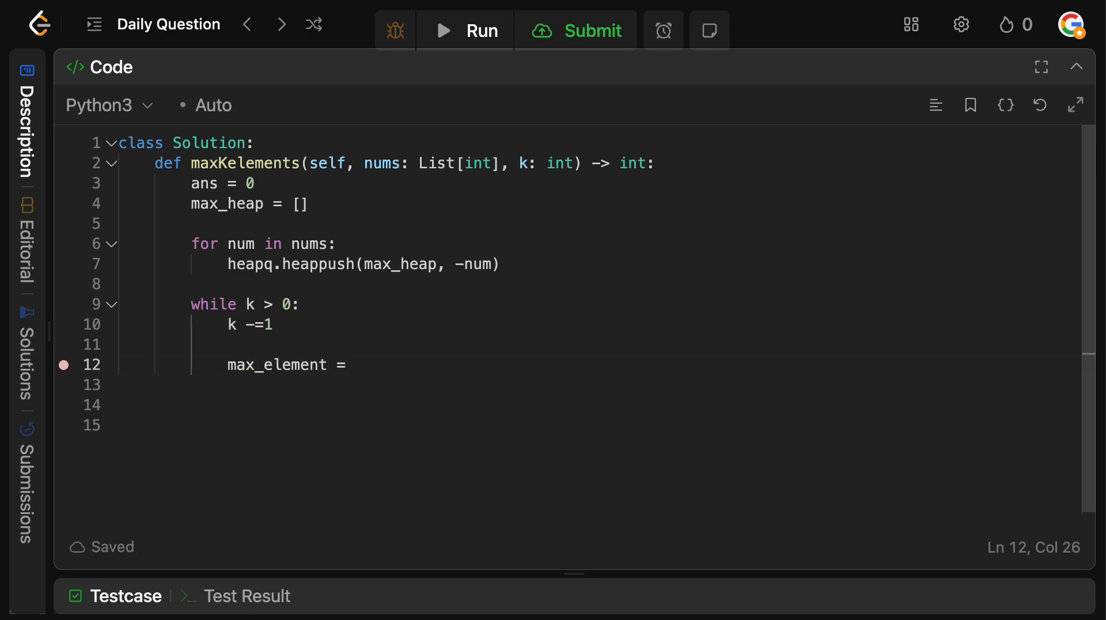
{"action": "type", "text": "-"}
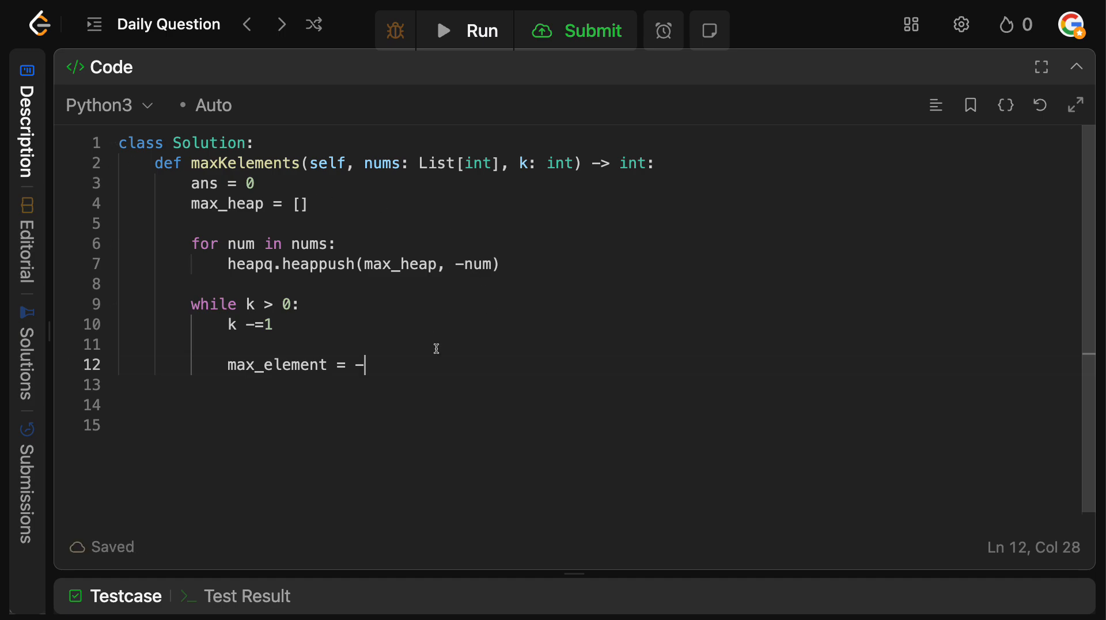
{"action": "type", "text": "heapq"}
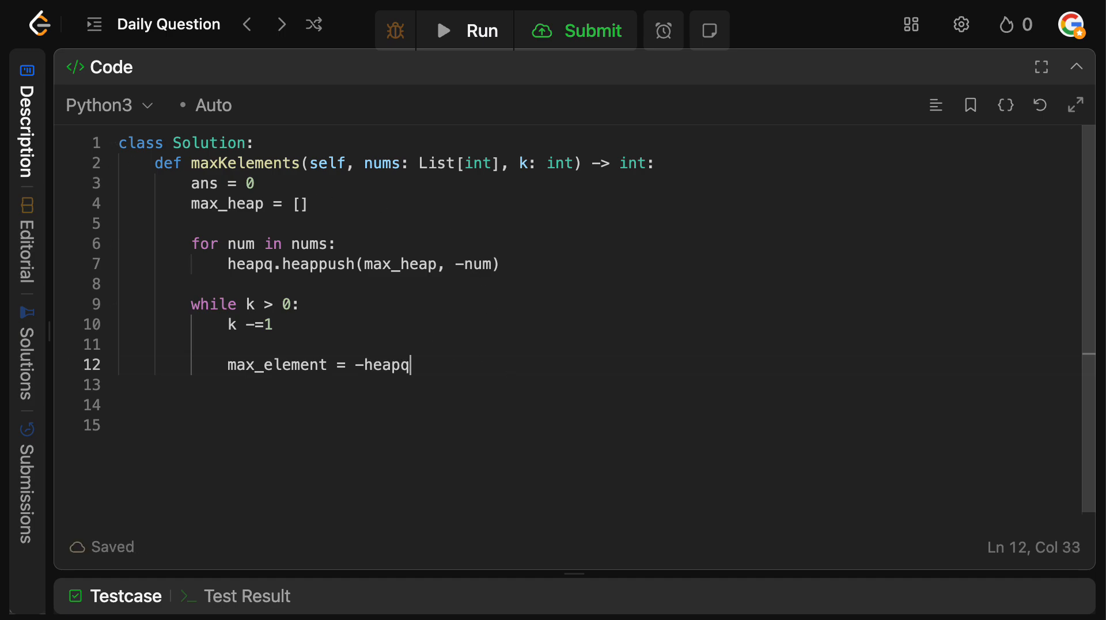
{"action": "type", "text": ".heappop("}
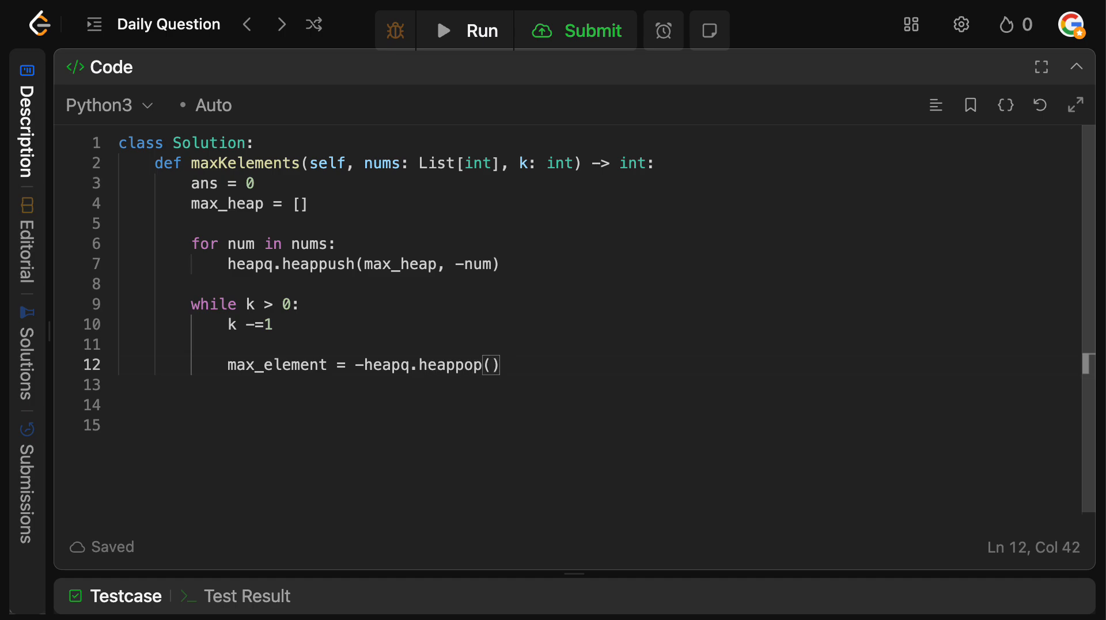
{"action": "type", "text": "max_he"}
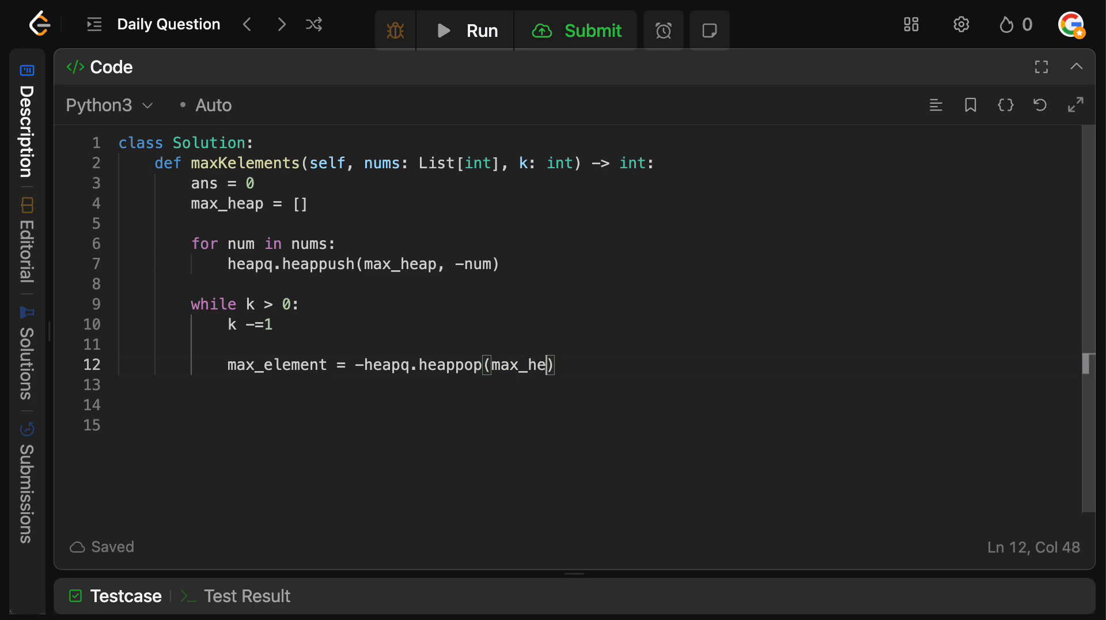
{"action": "key", "text": "Enter"}
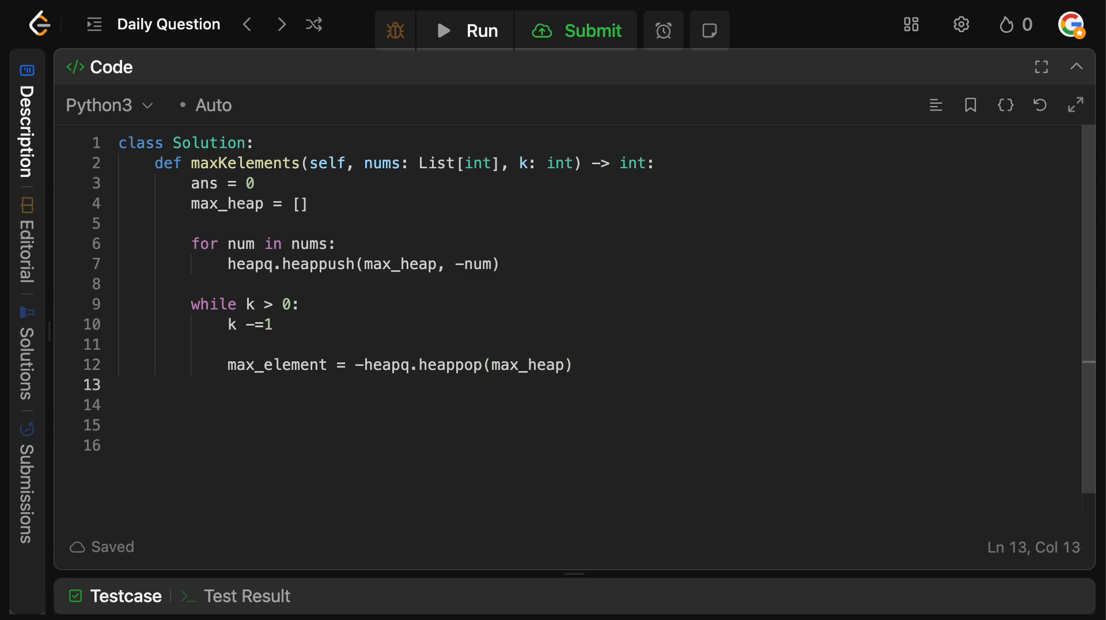
Add ans += max_element and remove the stray 10/3 scratch line
{"action": "type", "text": "ans +="}
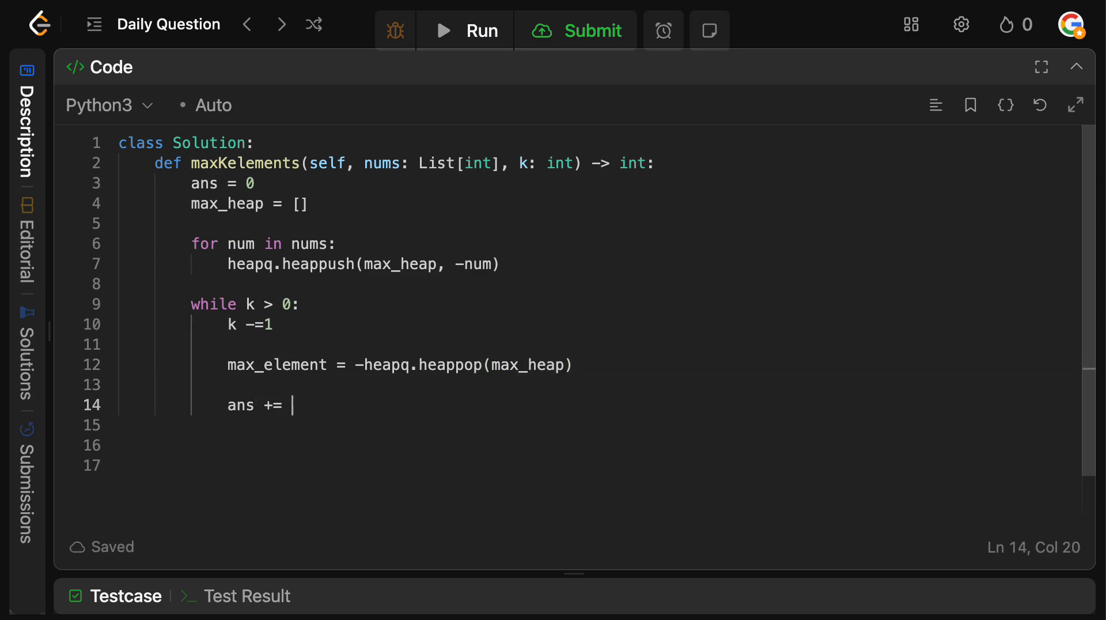
{"action": "type", "text": "max_element"}
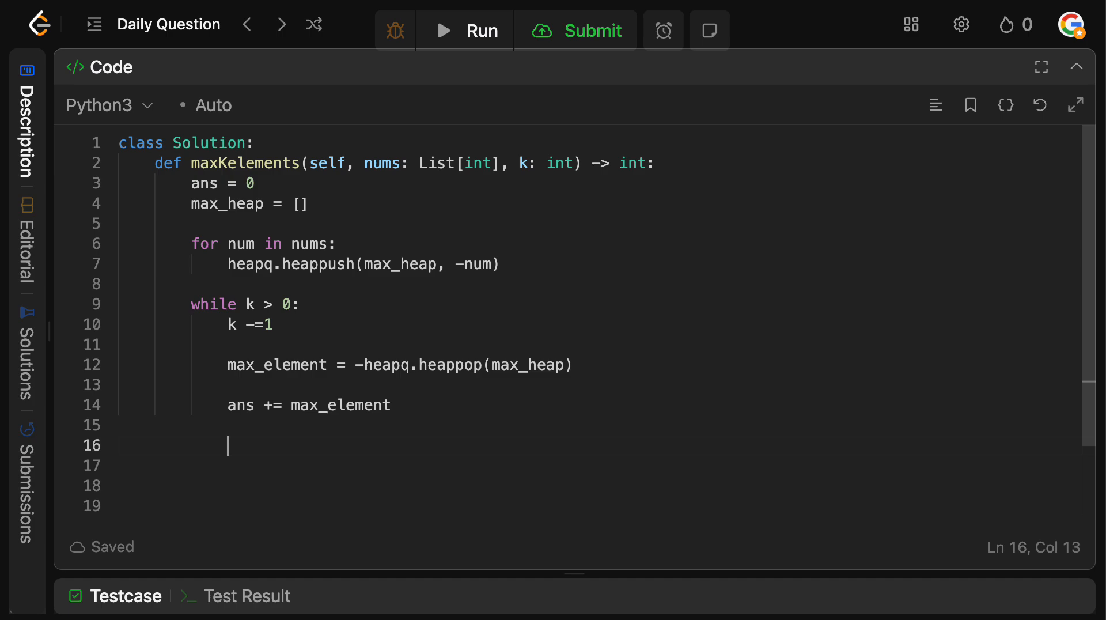
{"action": "type", "text": "10"}
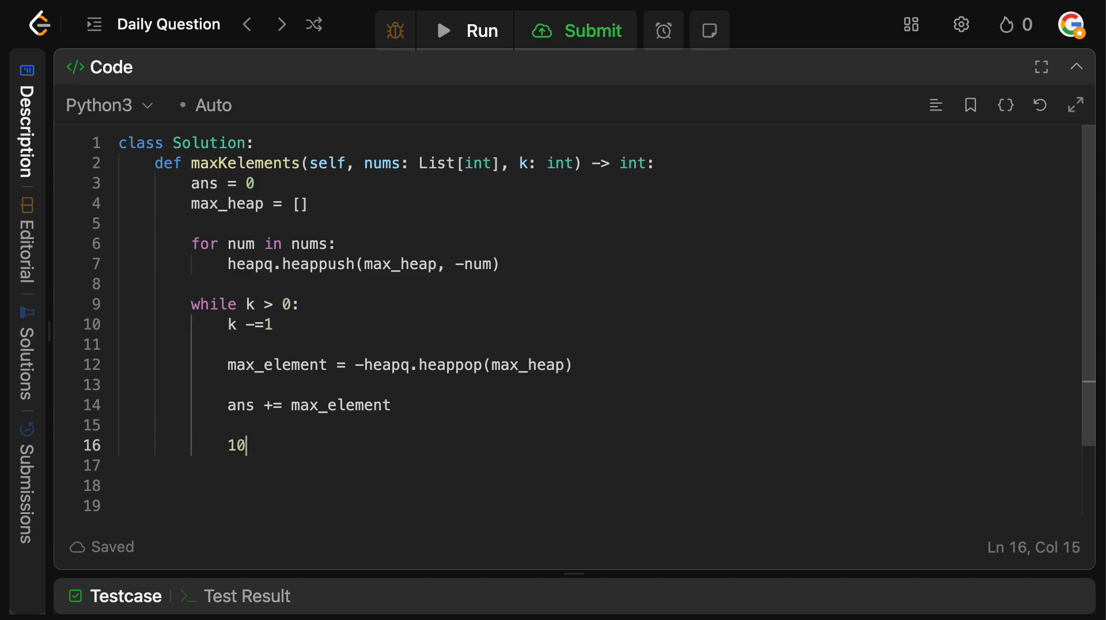
{"action": "type", "text": "/3"}
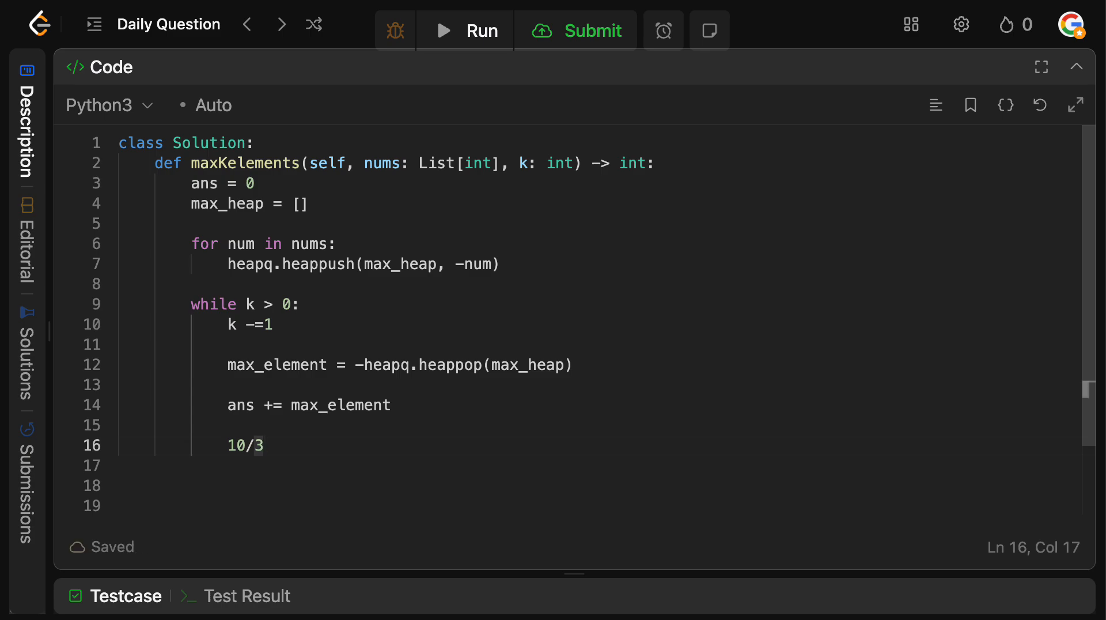
{"action": "key", "text": "Backspace"}
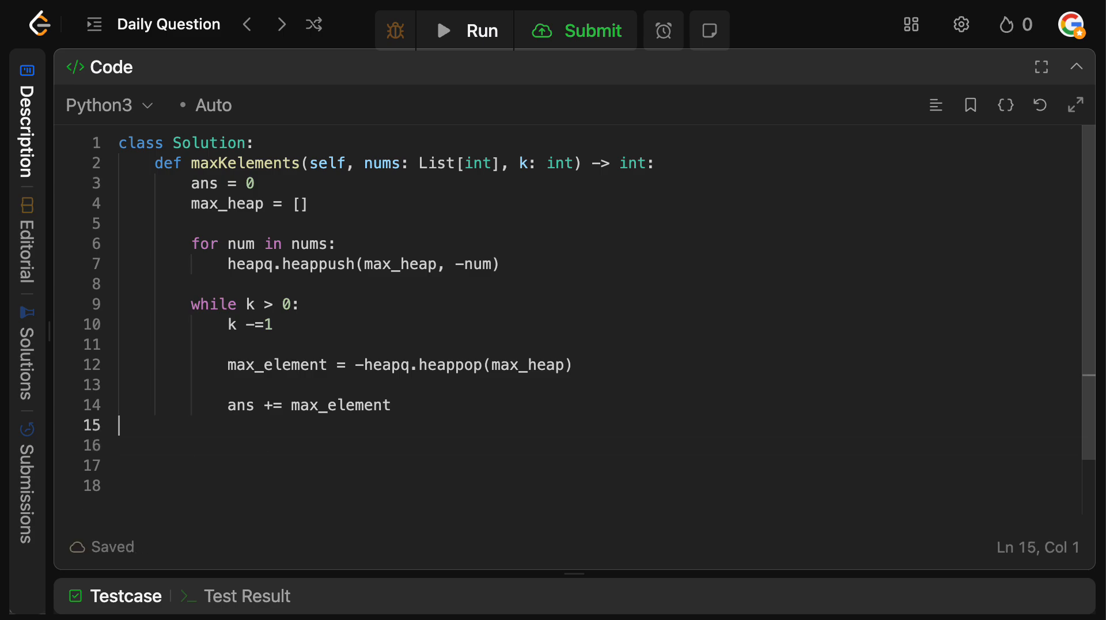
{"action": "key", "text": "Enter"}
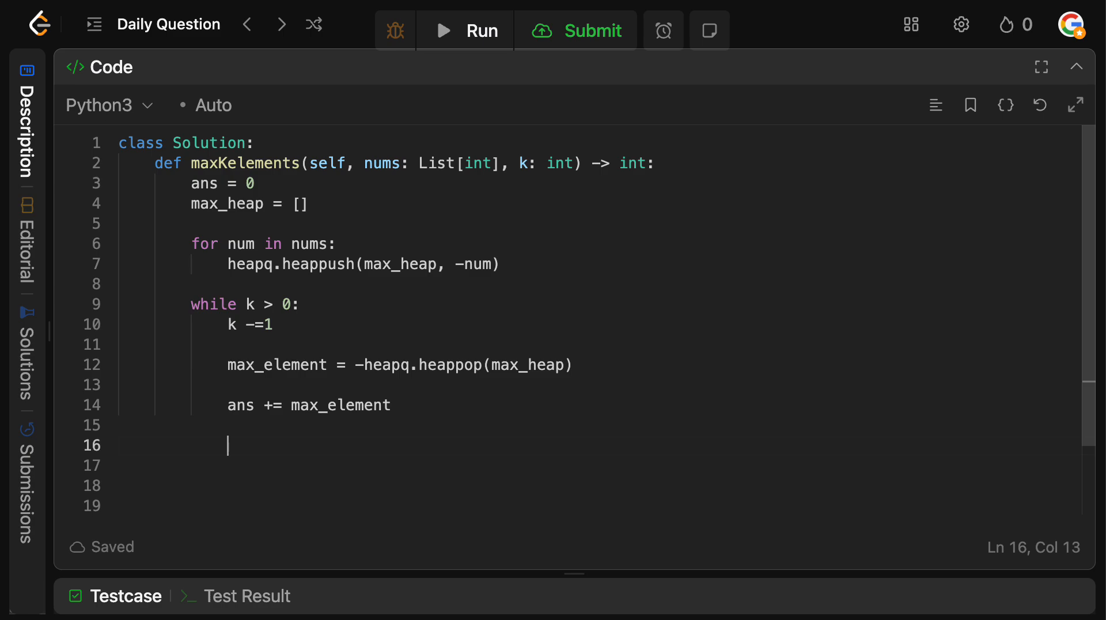
Push -math.ceil(max_element / 3) back onto max_heap and end the method with return ans
{"action": "type", "text": "heapq.h"}
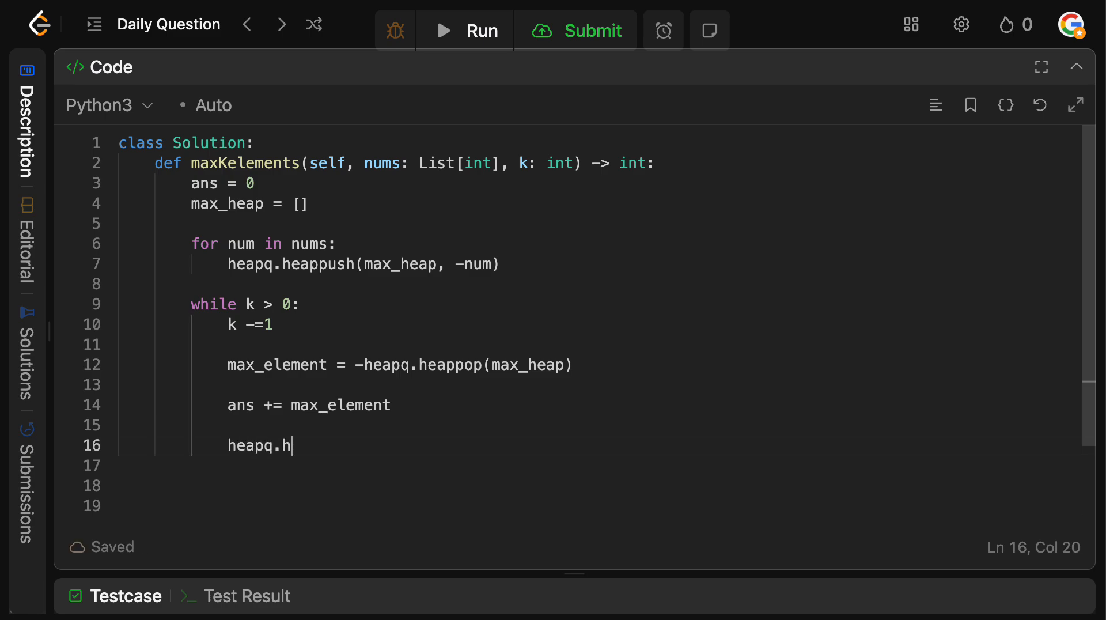
{"action": "type", "text": "eappush()"}
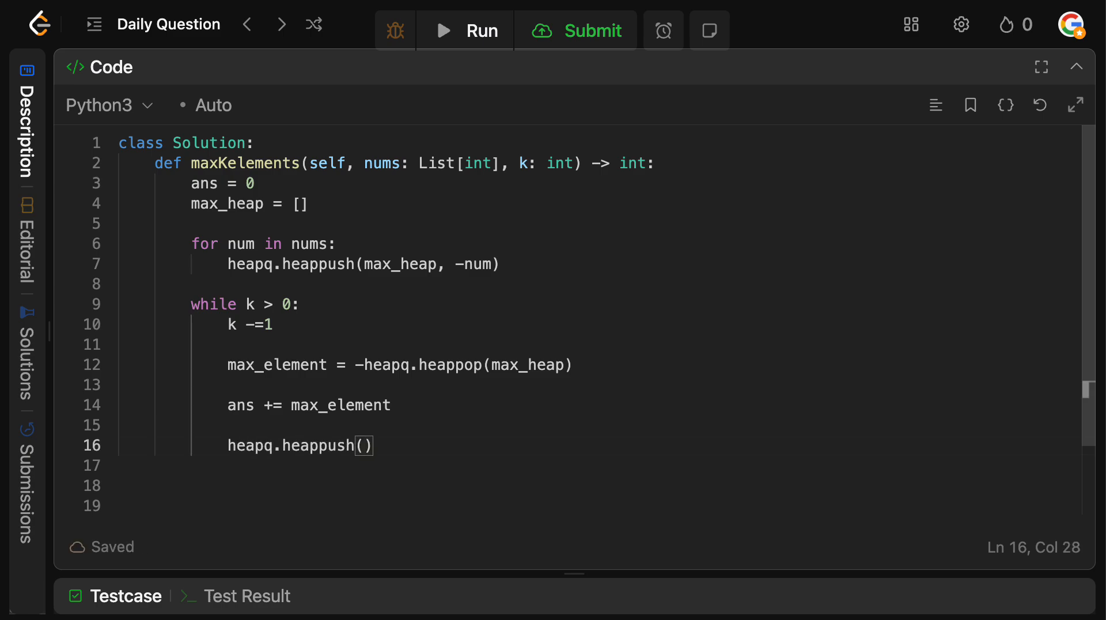
{"action": "type", "text": "max_heap"}
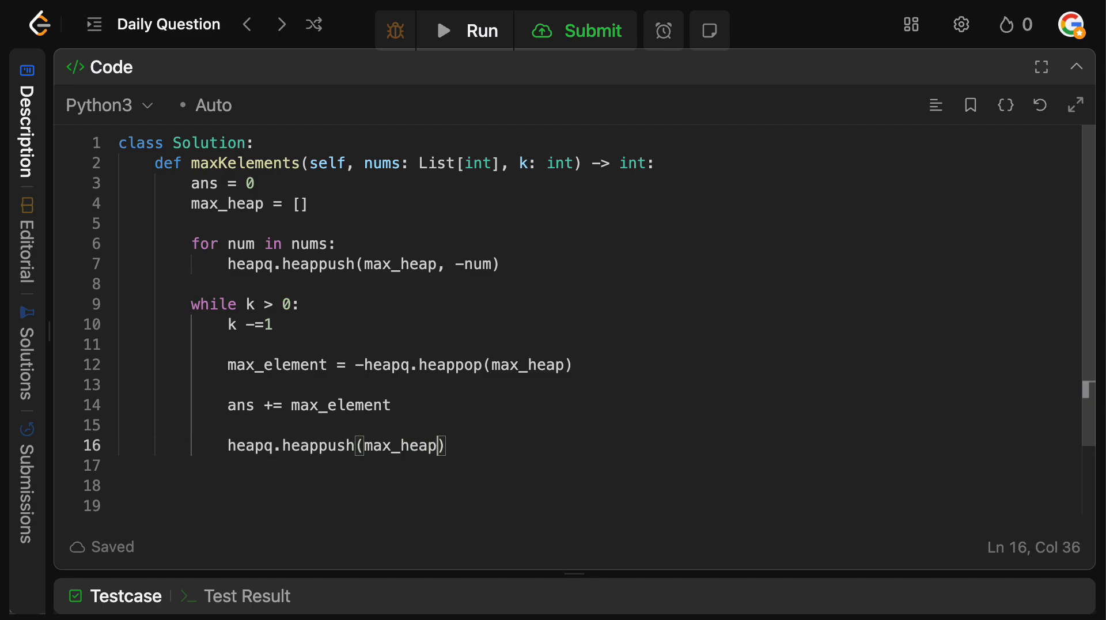
{"action": "type", "text": ", -"}
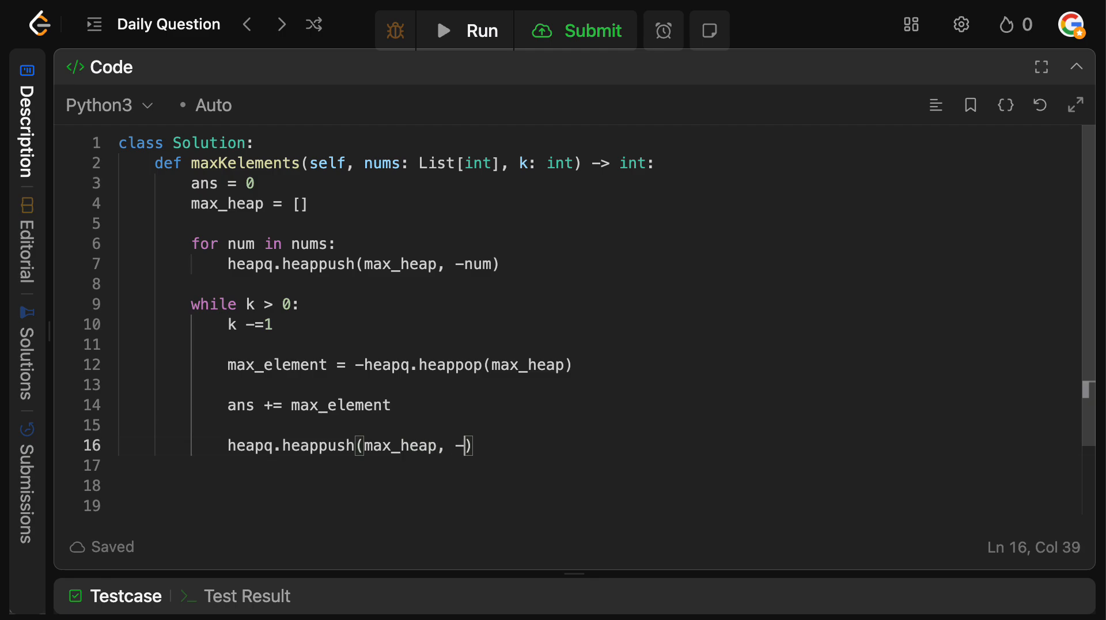
{"action": "type", "text": "matc"}
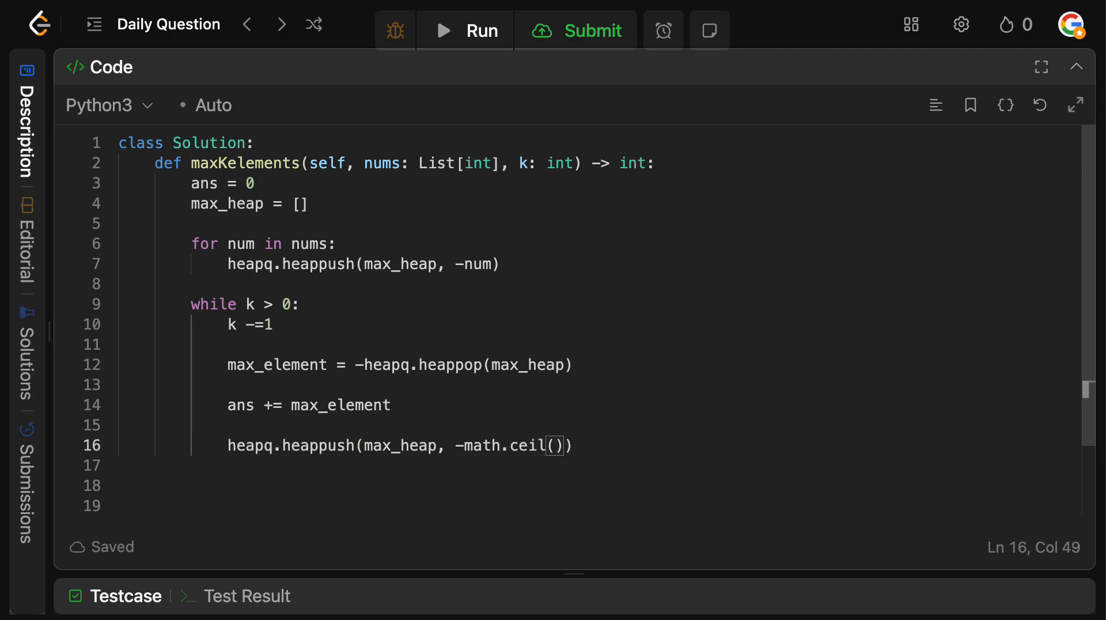
{"action": "type", "text": "max_element / 3"}
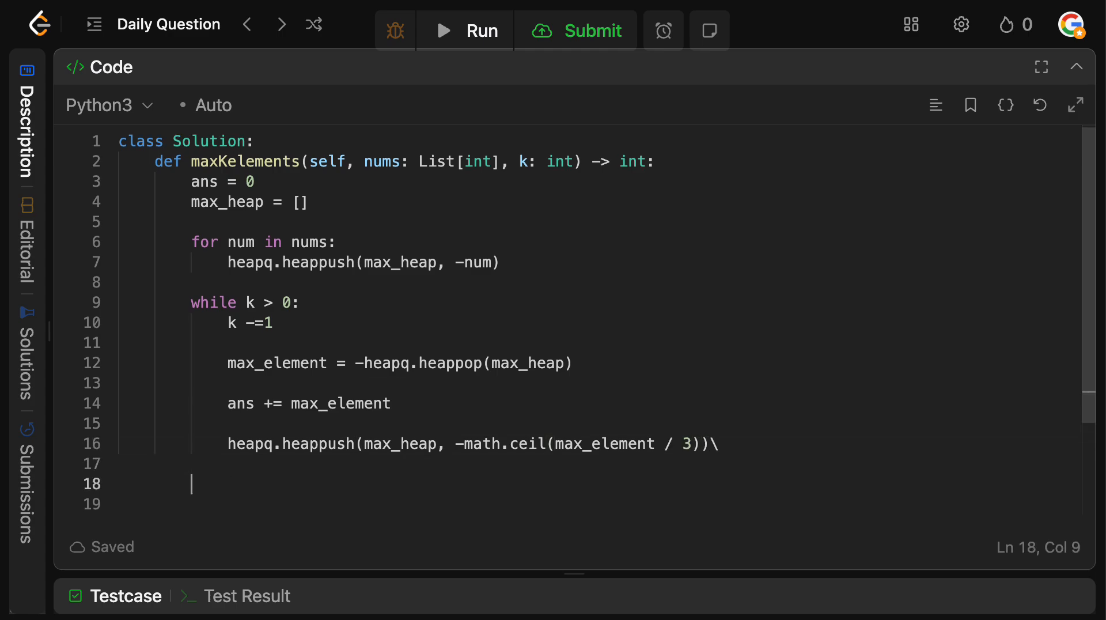
{"action": "mouse_move", "coordinate": [220, 488]}
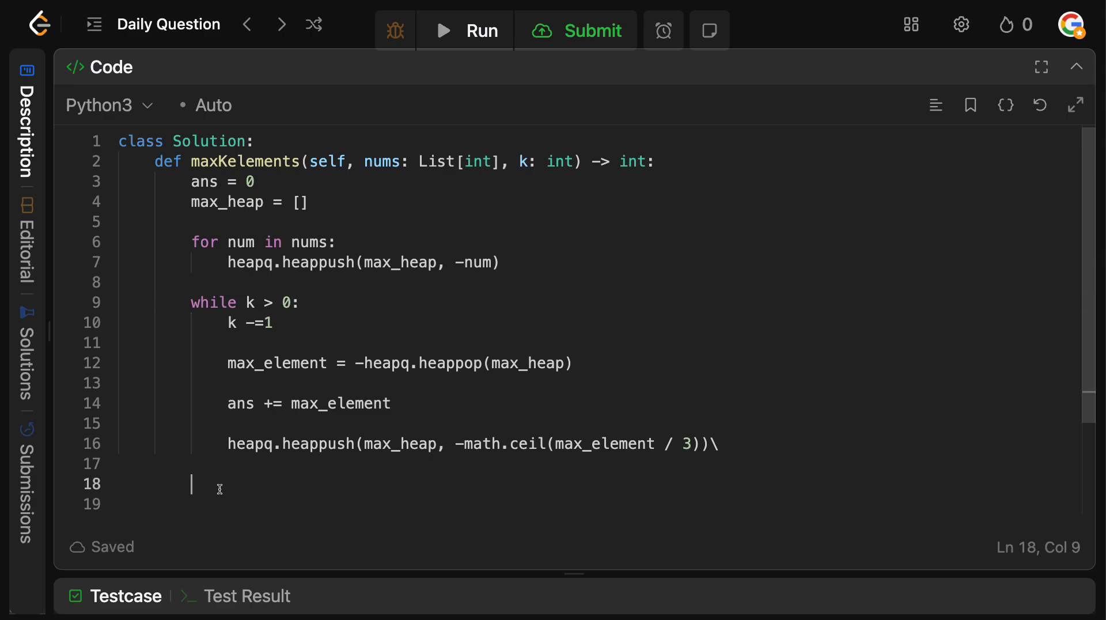
{"action": "type", "text": "return ans"}
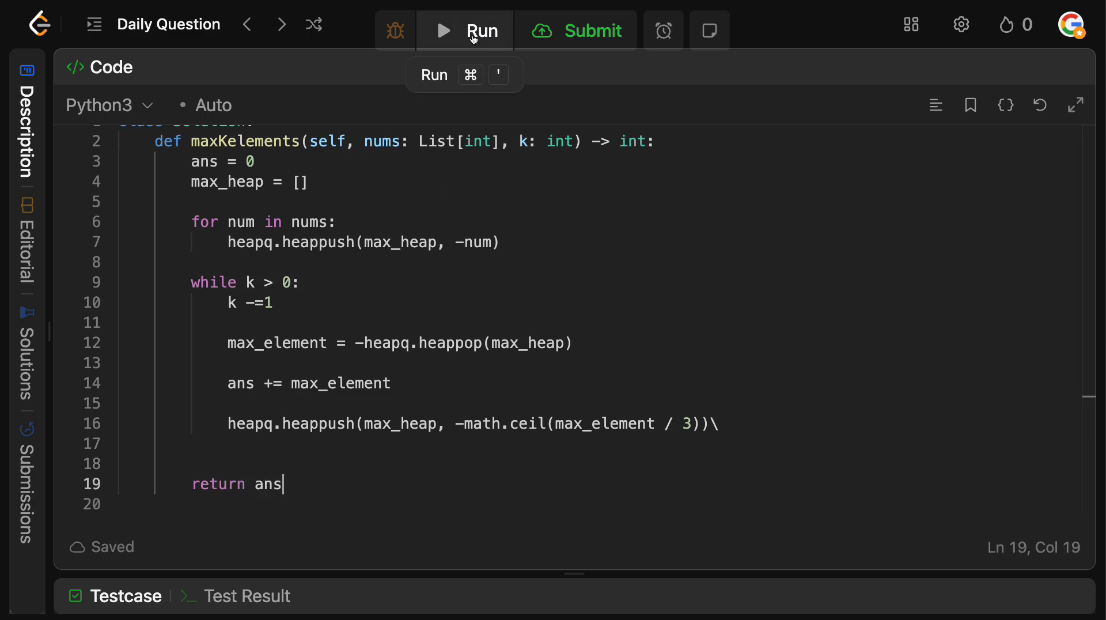
Submit the solution, get Accepted at 757 ms, and close the daily-challenge popup
{"action": "left_click", "coordinate": [578, 30]}
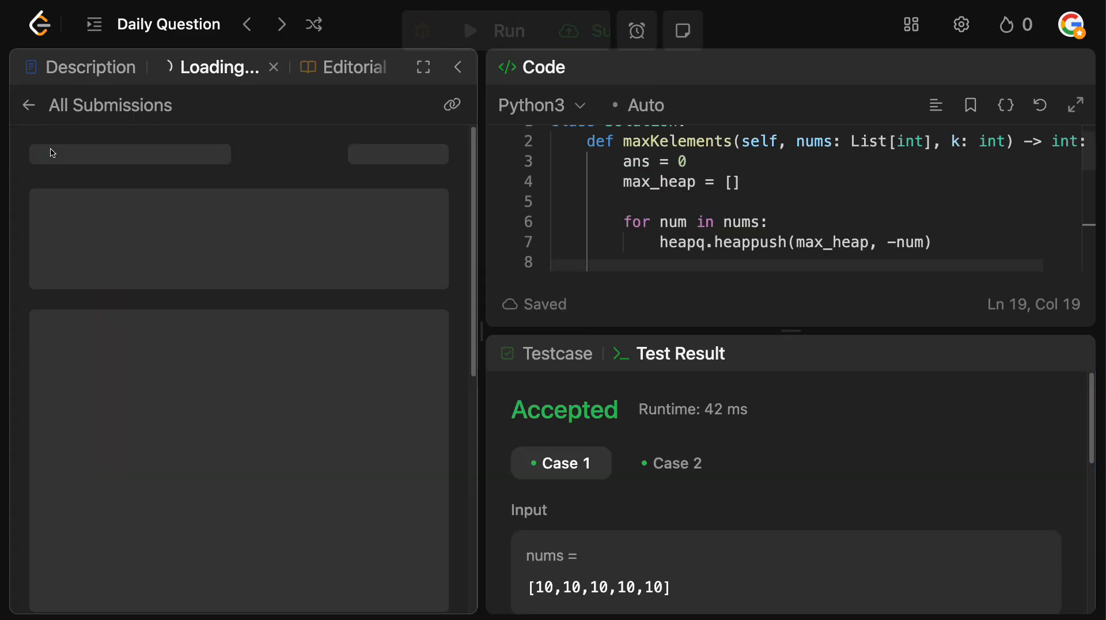
{"action": "left_click", "coordinate": [576, 30]}
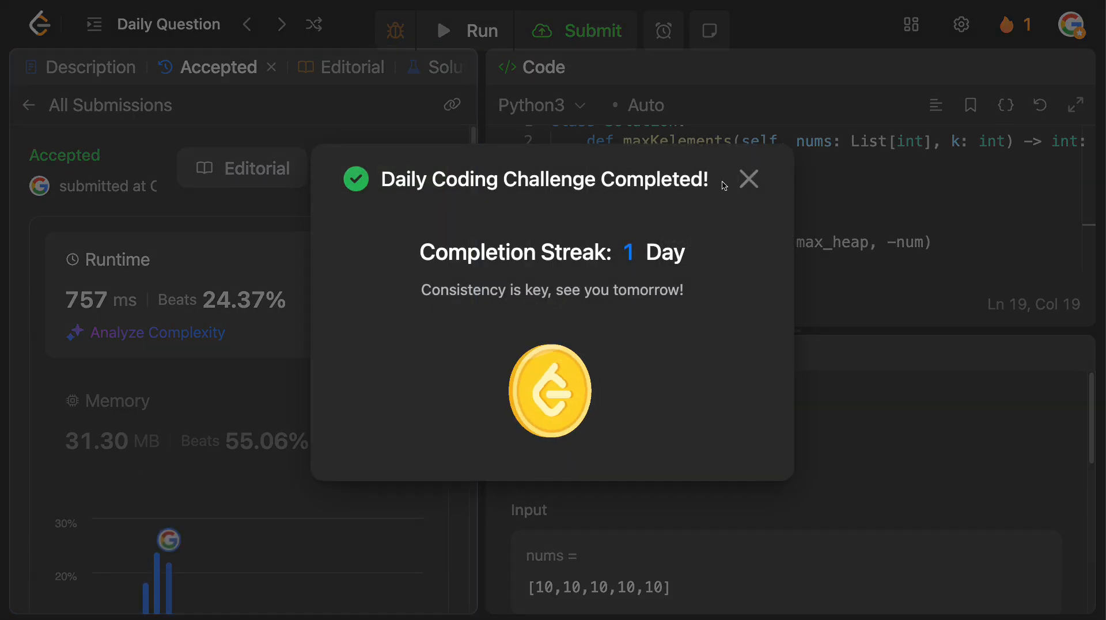
{"action": "left_click", "coordinate": [748, 179]}
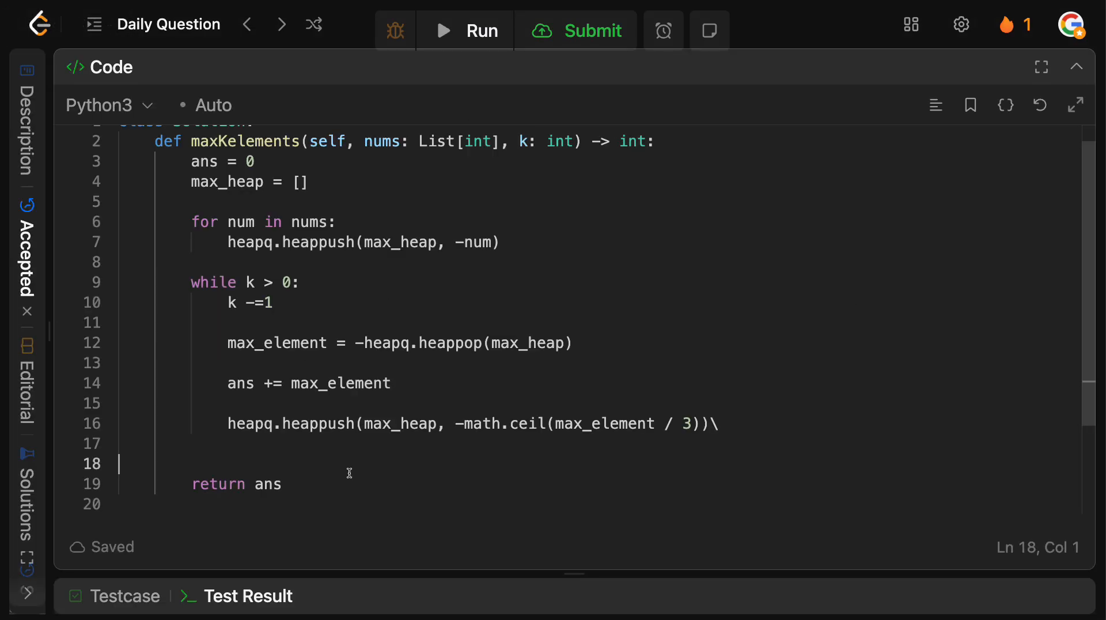
Add the comment '#: T: O(nLogN) + O(k log N), where N = number of values in nums'
{"action": "type", "text": "#"}
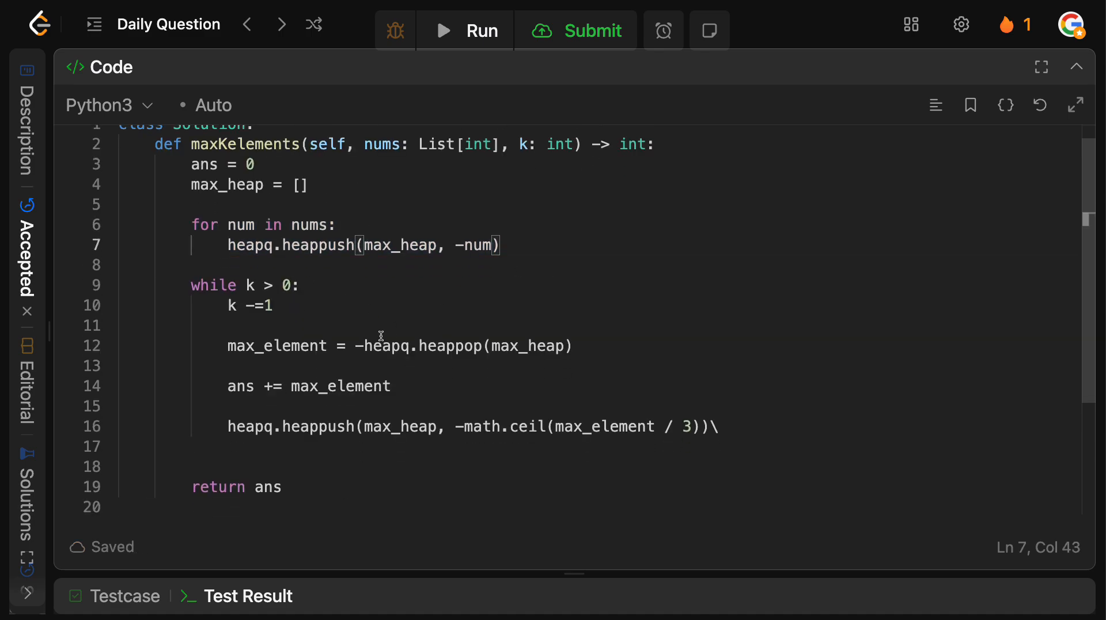
{"action": "type", "text": "#: TL:"}
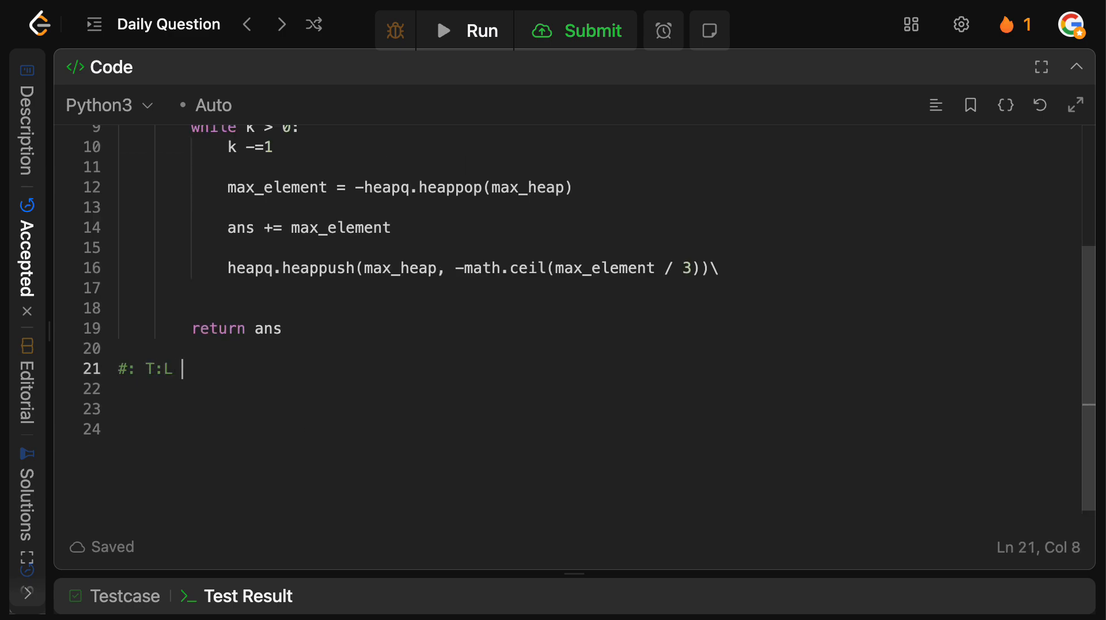
{"action": "type", "text": "O(N)"}
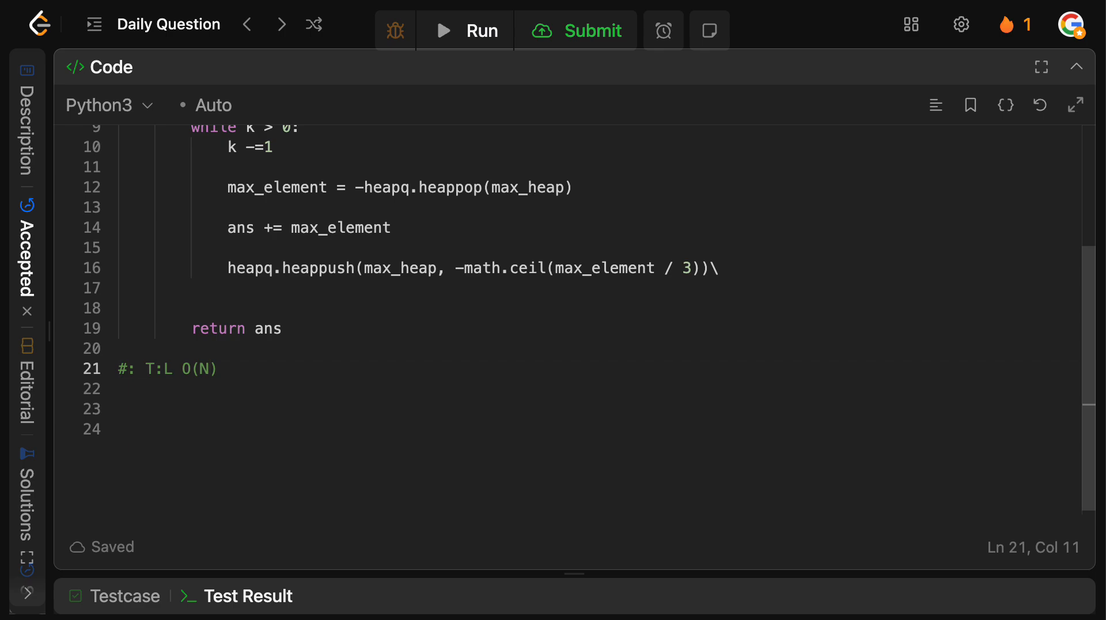
{"action": "type", "text": "nLog"}
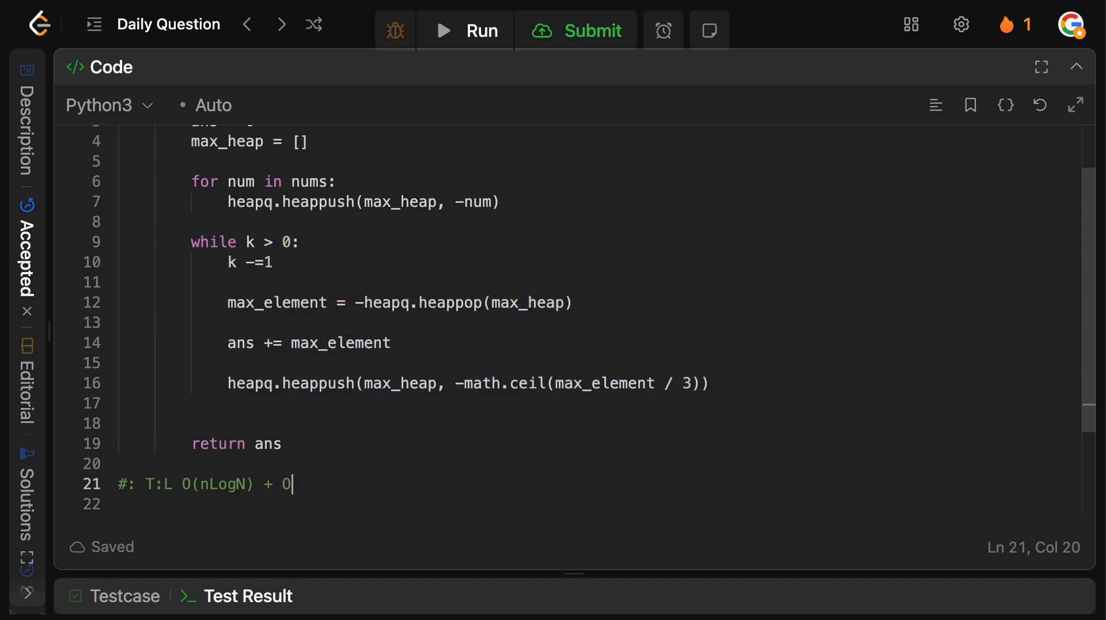
{"action": "type", "text": "(k)"}
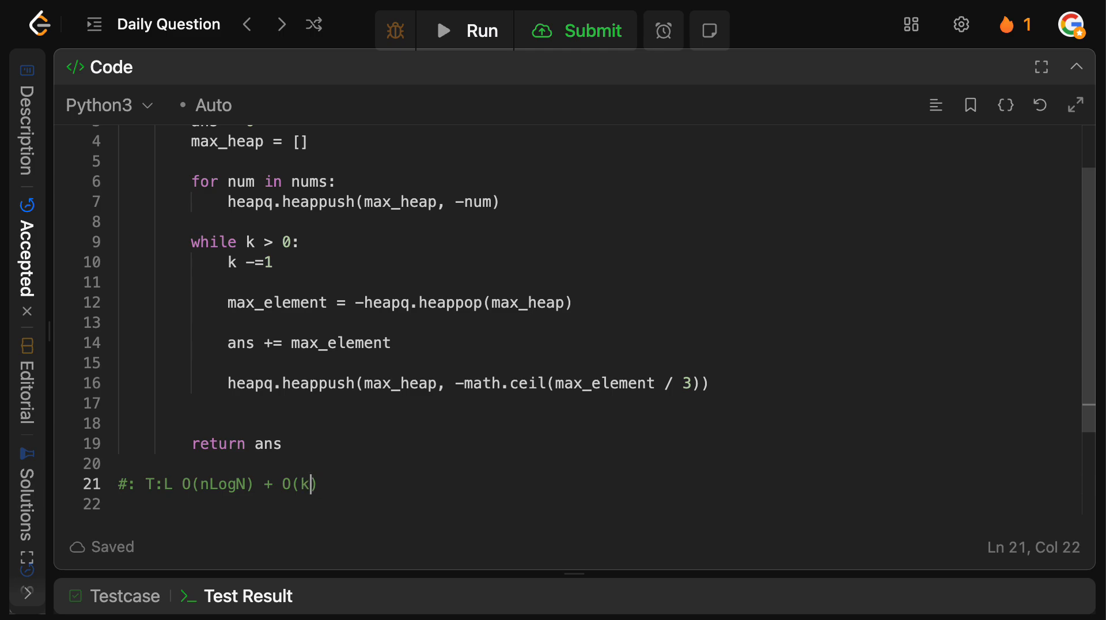
{"action": "type", "text": "log N"}
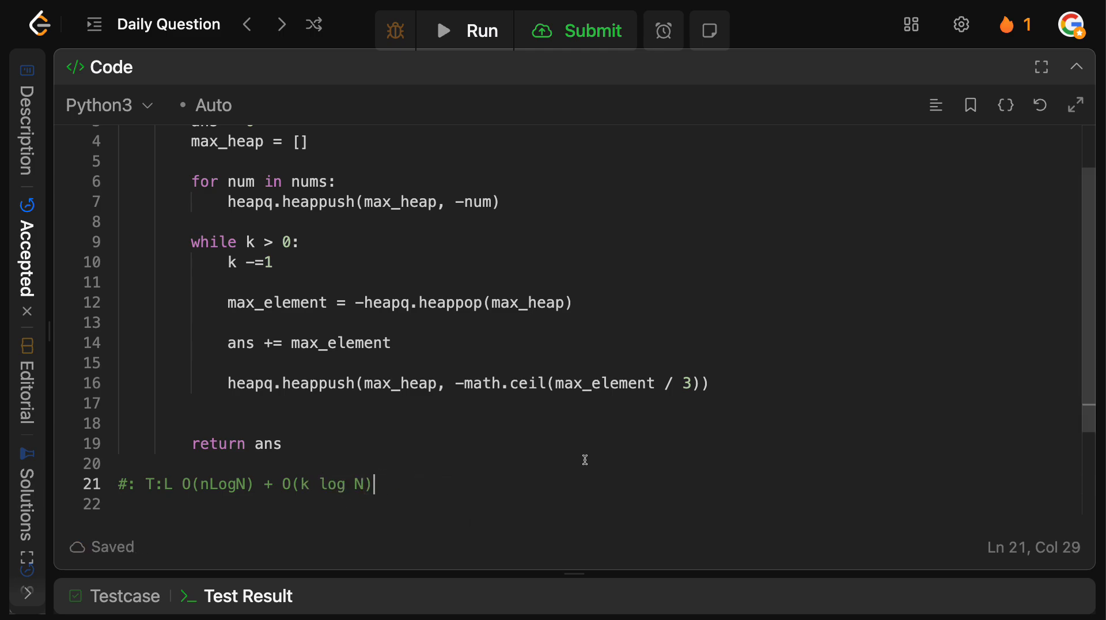
{"action": "type", "text": ", where N = nu"}
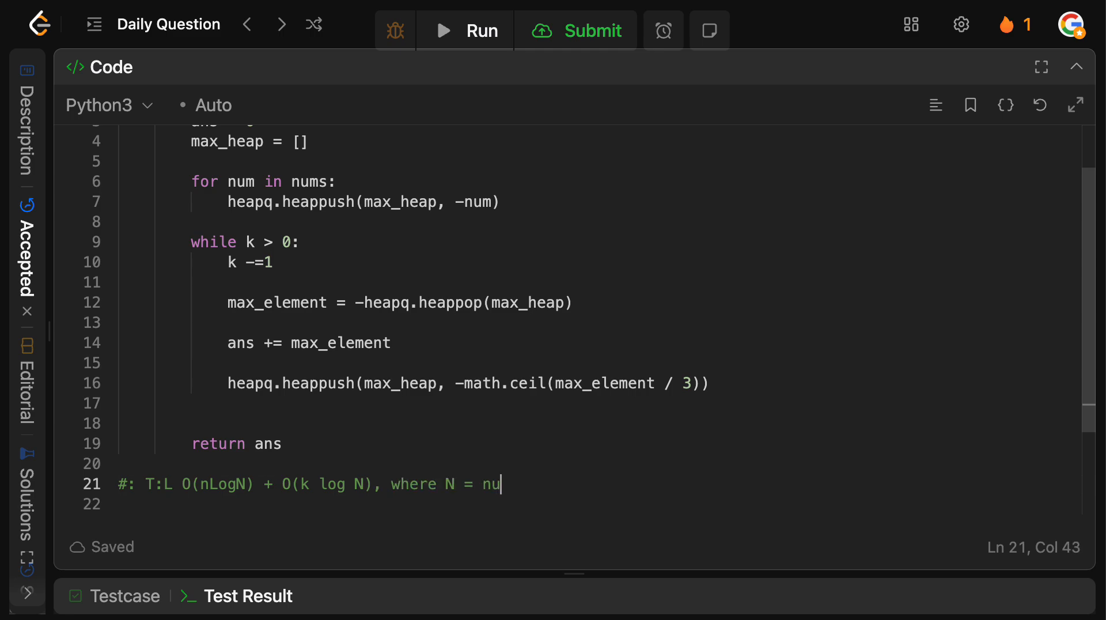
{"action": "type", "text": "mber of n"}
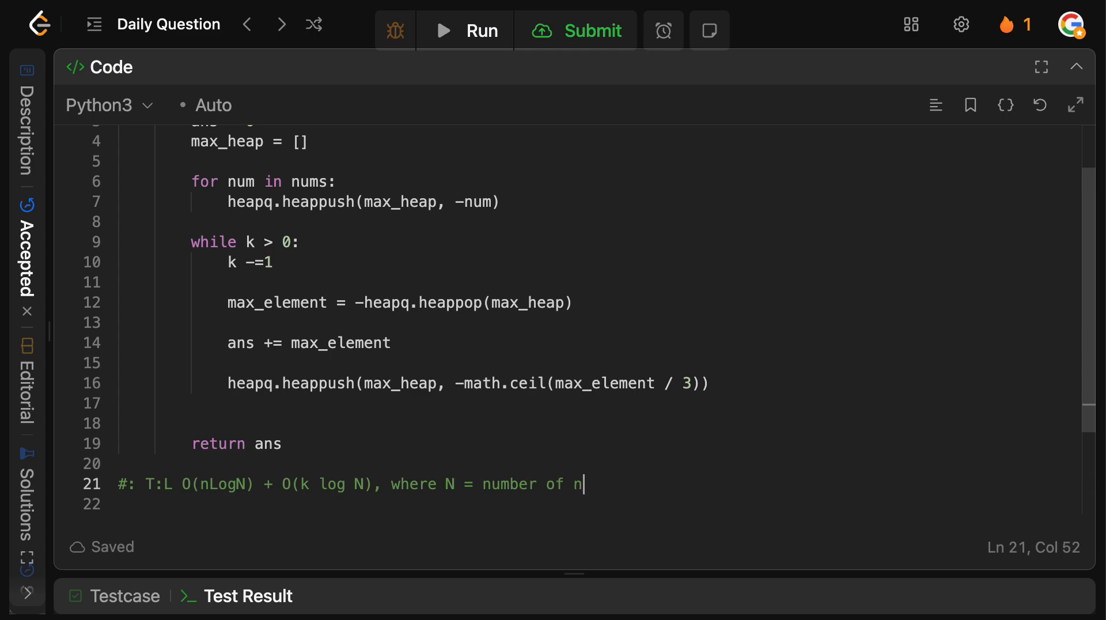
{"action": "type", "text": "ums in nums"}
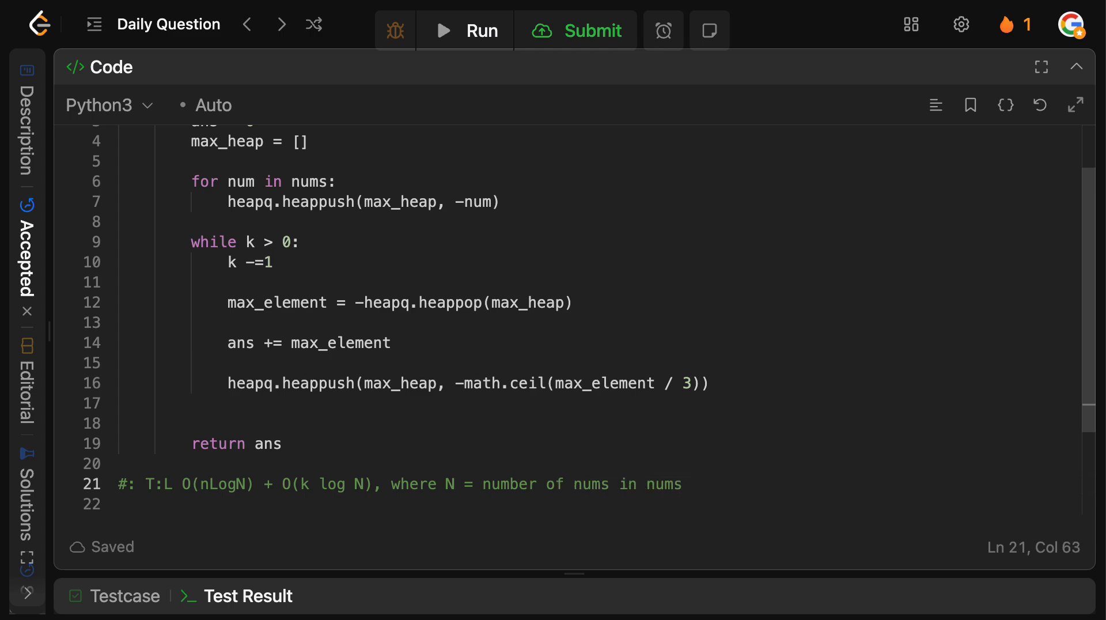
{"action": "double_click", "coordinate": [591, 484]}
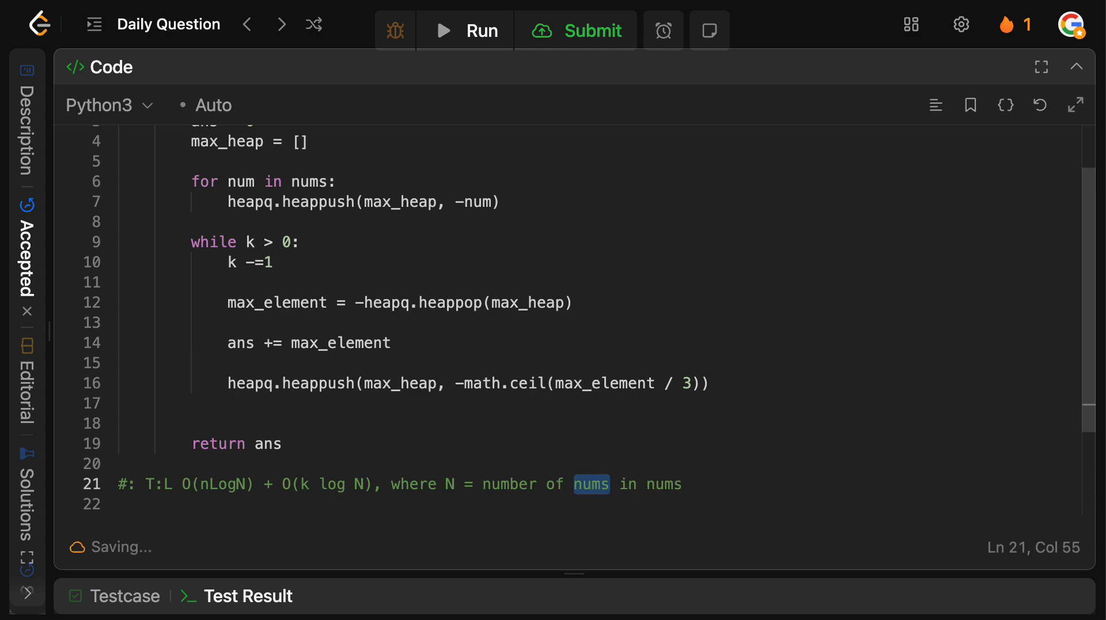
{"action": "type", "text": "values"}
{"action": "left_click", "coordinate": [599, 504]}
{"action": "type", "text": "#: S:"}
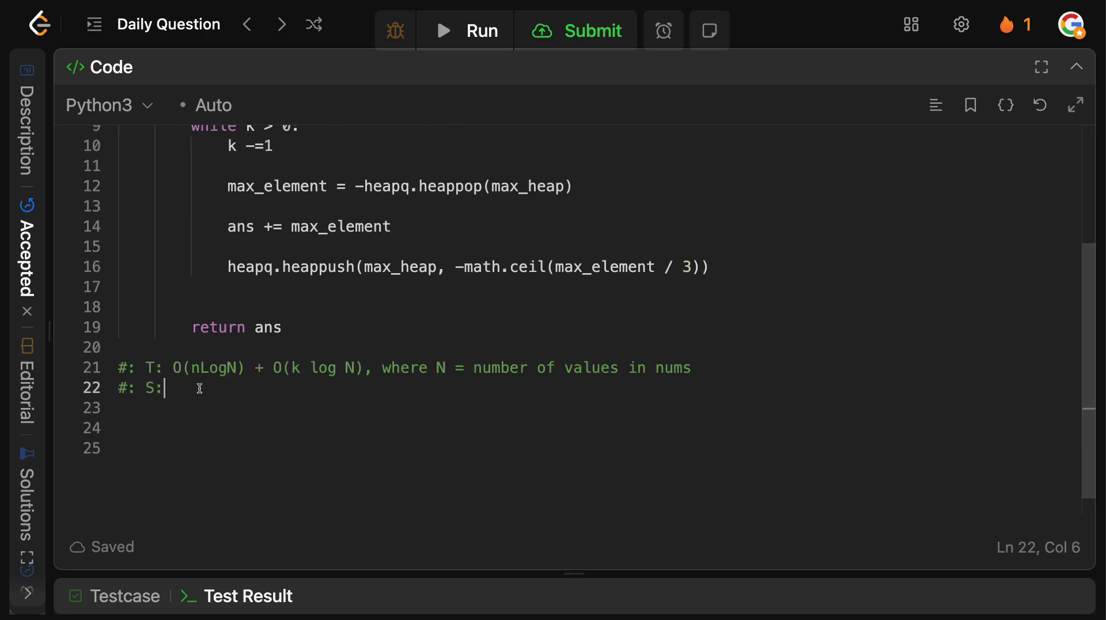
Write the space comment 'S: O(N)' and select 'nums' in the time comment
{"action": "type", "text": "O(N)"}
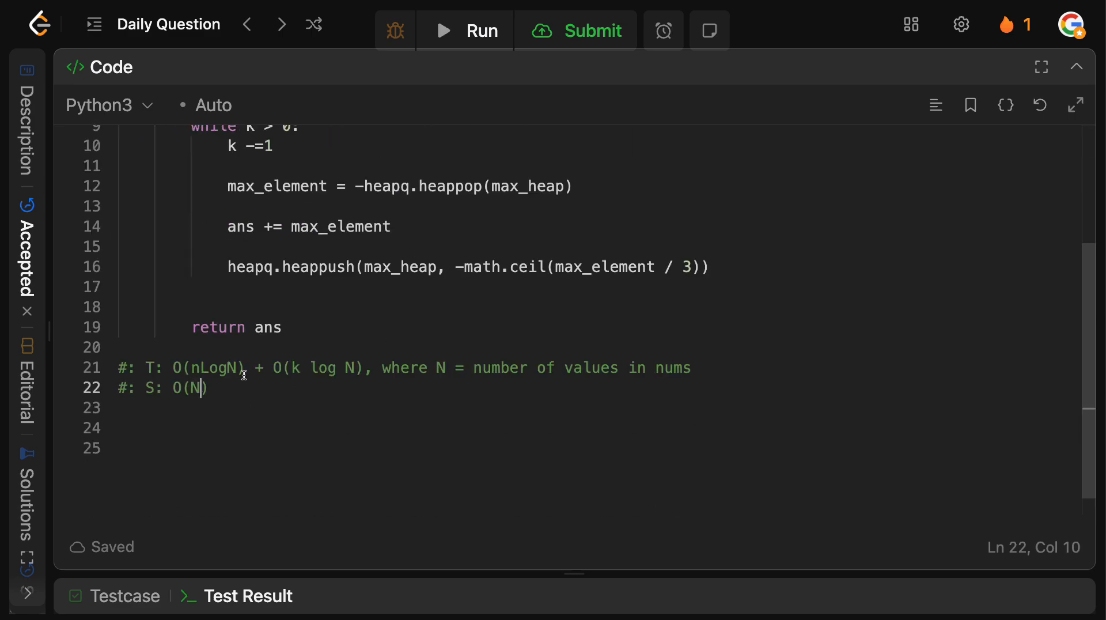
{"action": "double_click", "coordinate": [673, 367]}
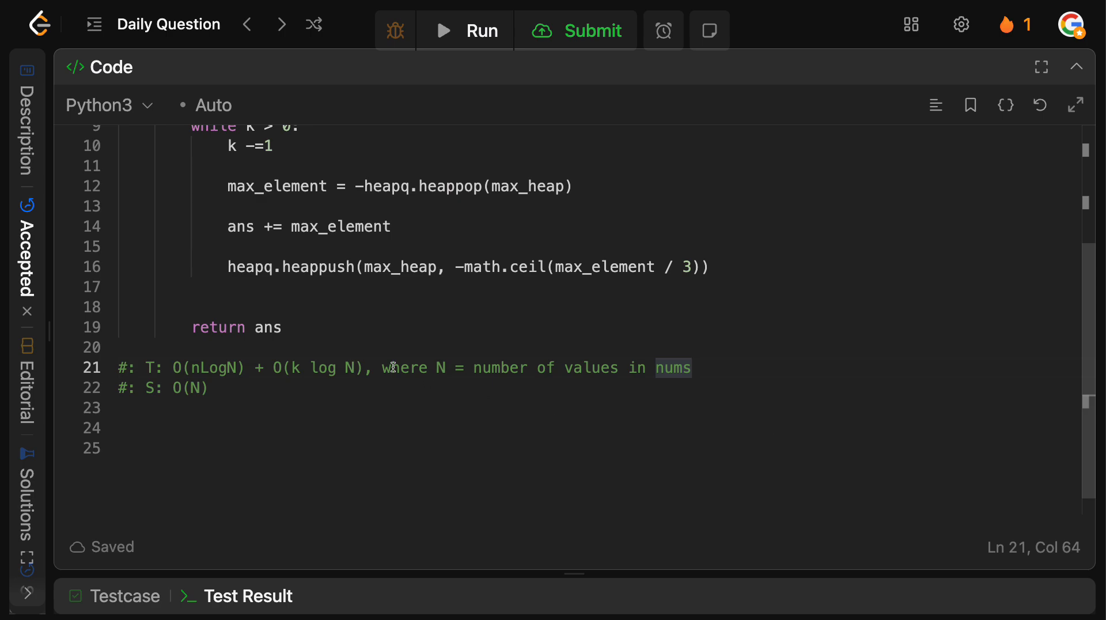
{"action": "mouse_move", "coordinate": [376, 382]}
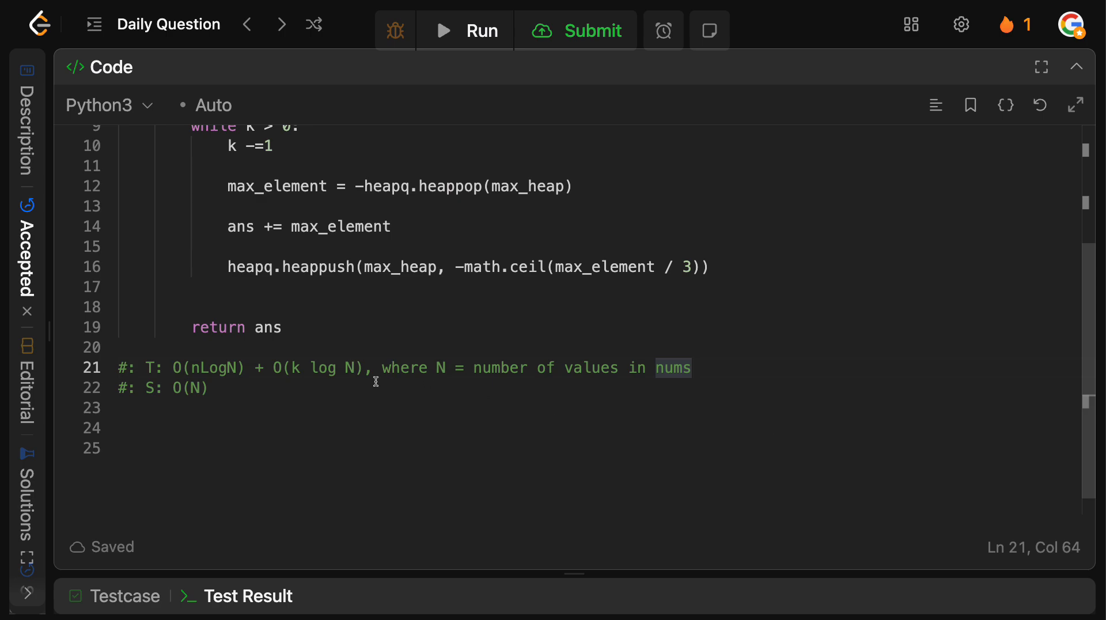